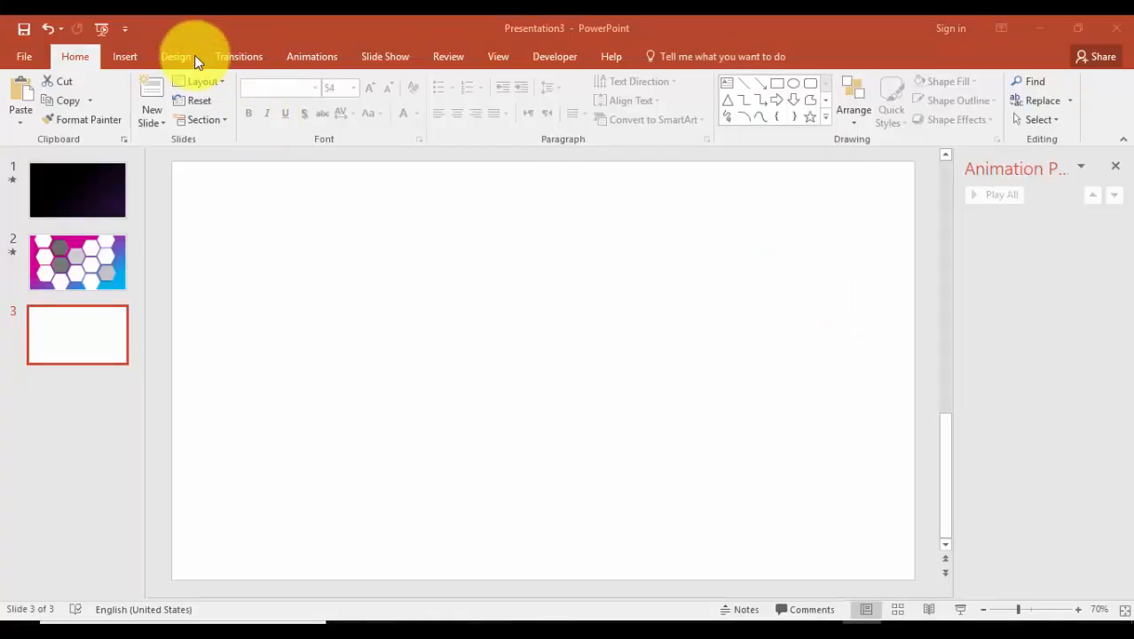
# Insert a Hexagon Cluster SmartArt from the Relationship category onto slide 3.
pyautogui.click(124, 55)
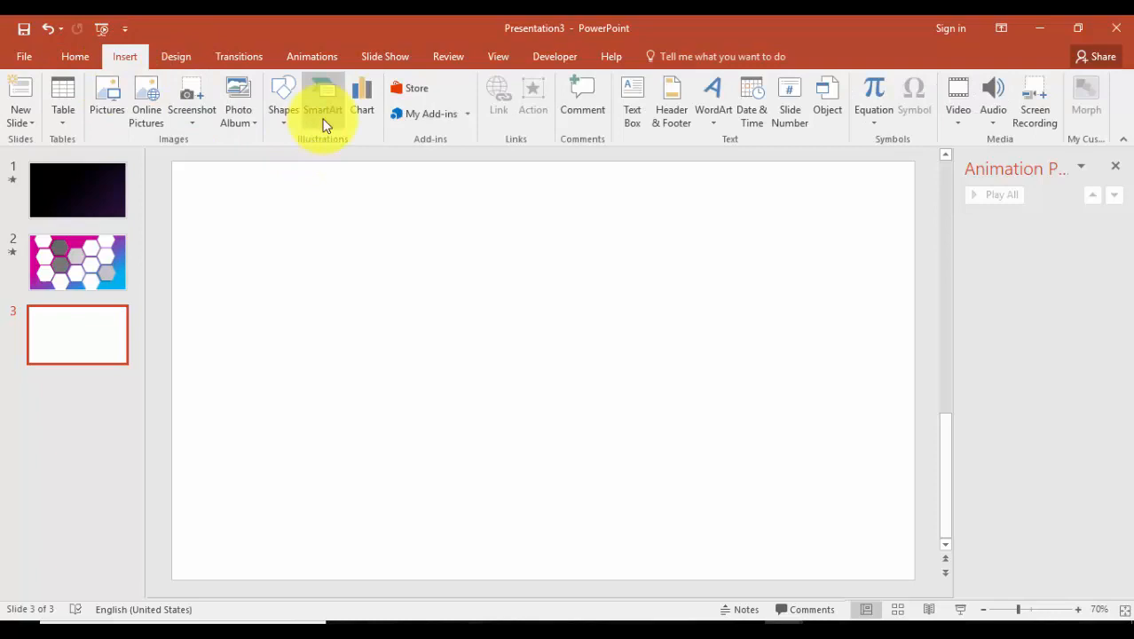
pyautogui.click(323, 98)
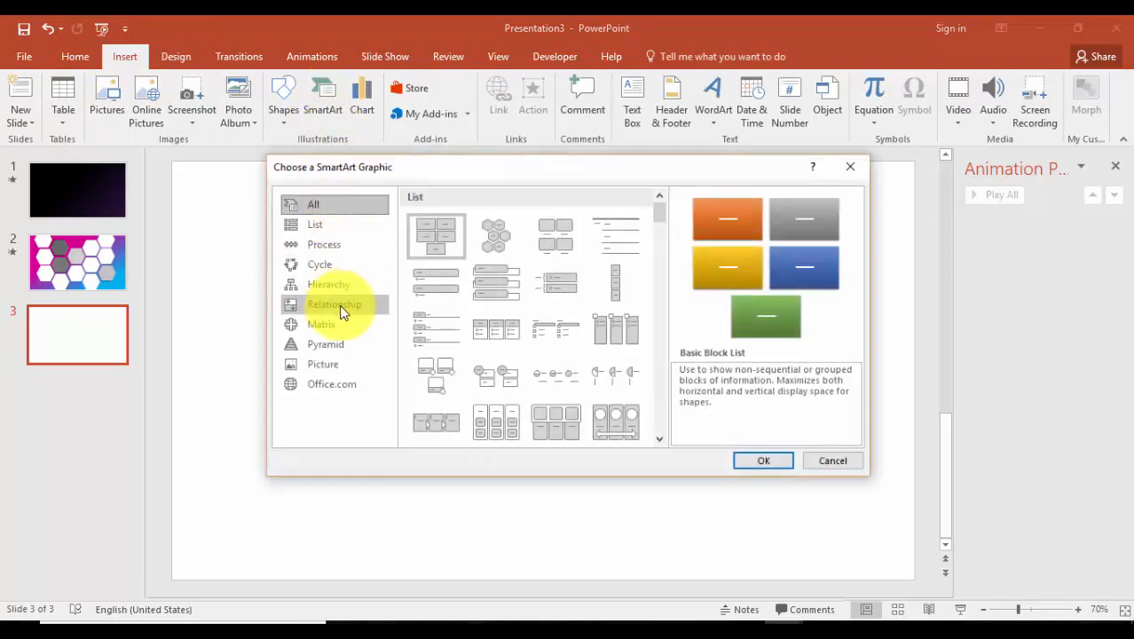
pyautogui.click(334, 304)
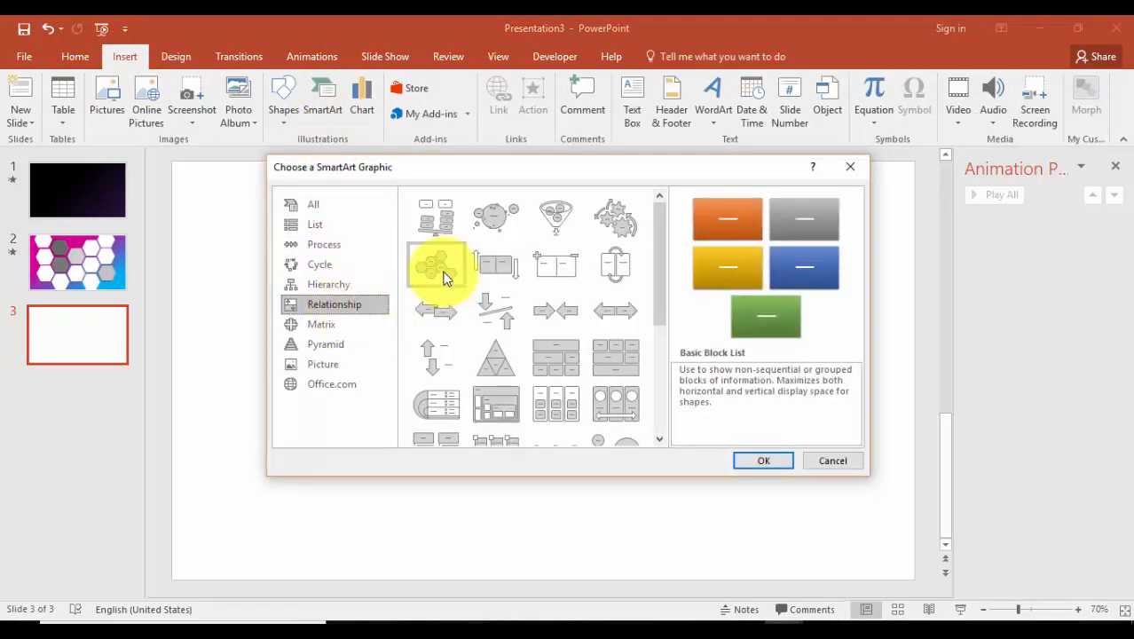
pyautogui.click(435, 266)
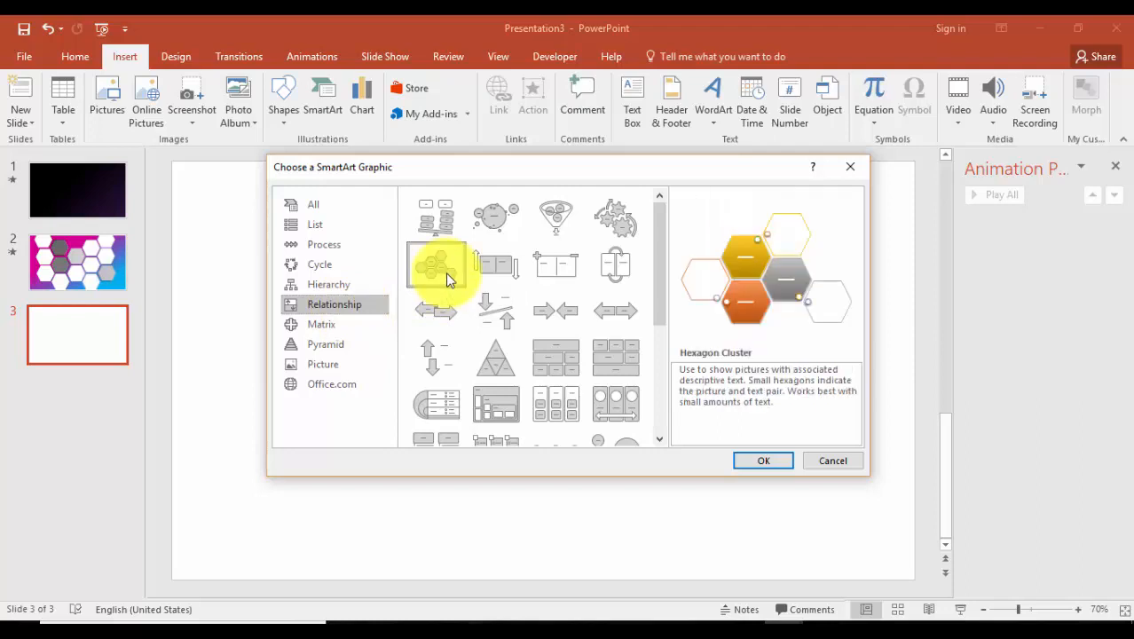
pyautogui.click(763, 459)
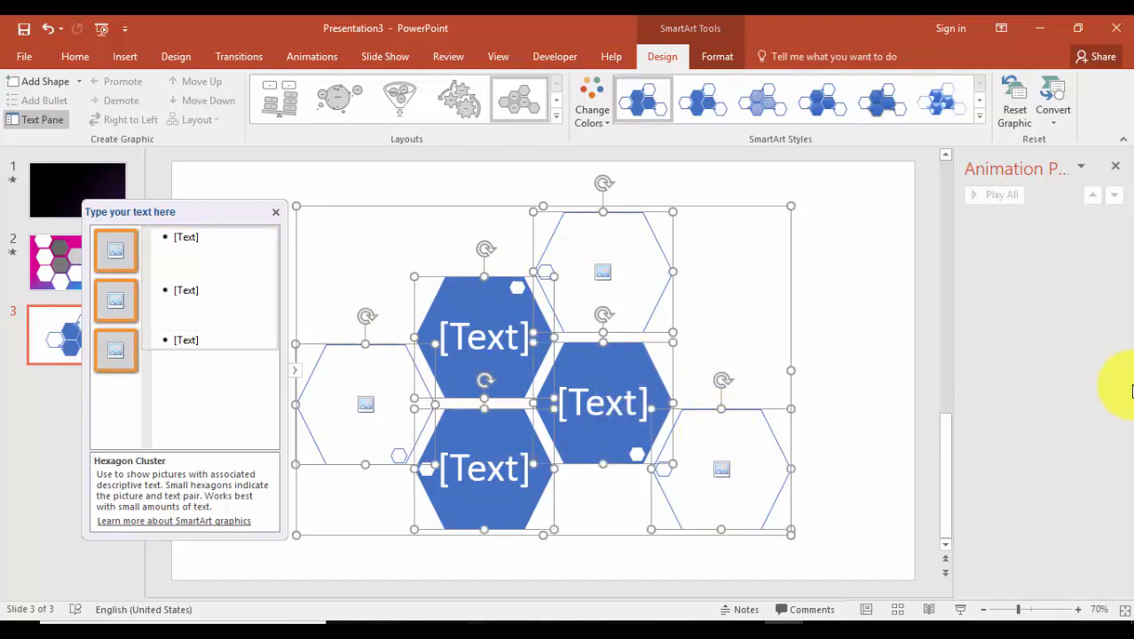
pyautogui.moveTo(814, 265)
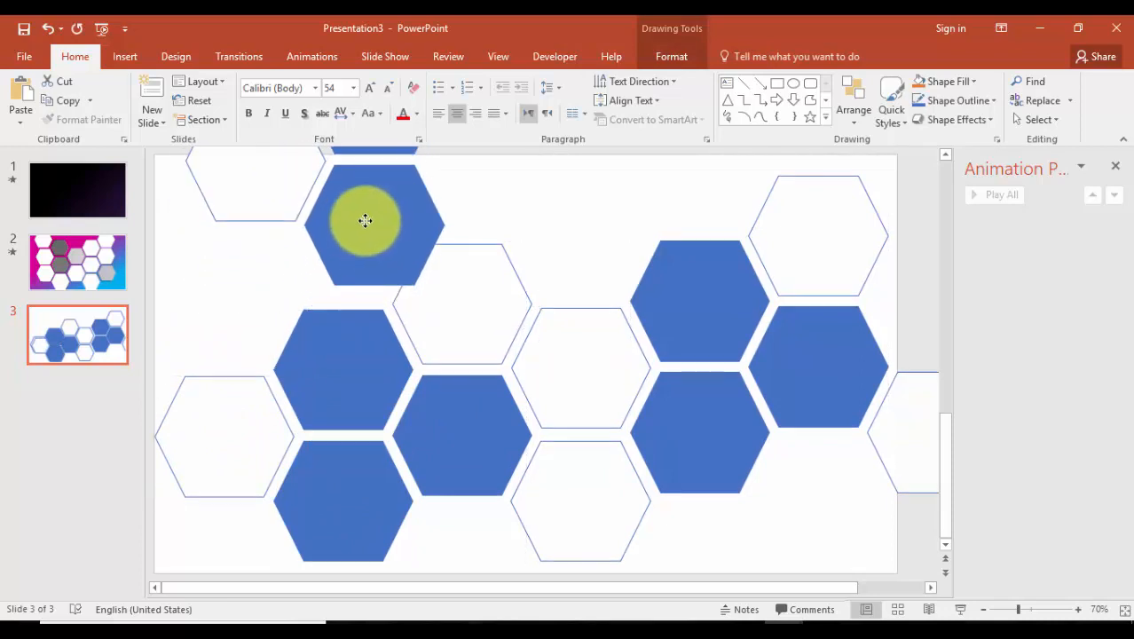
# Arrange the separated blue and outlined hexagons into a honeycomb covering the slide.
pyautogui.moveTo(366, 220); pyautogui.dragTo(341, 229)
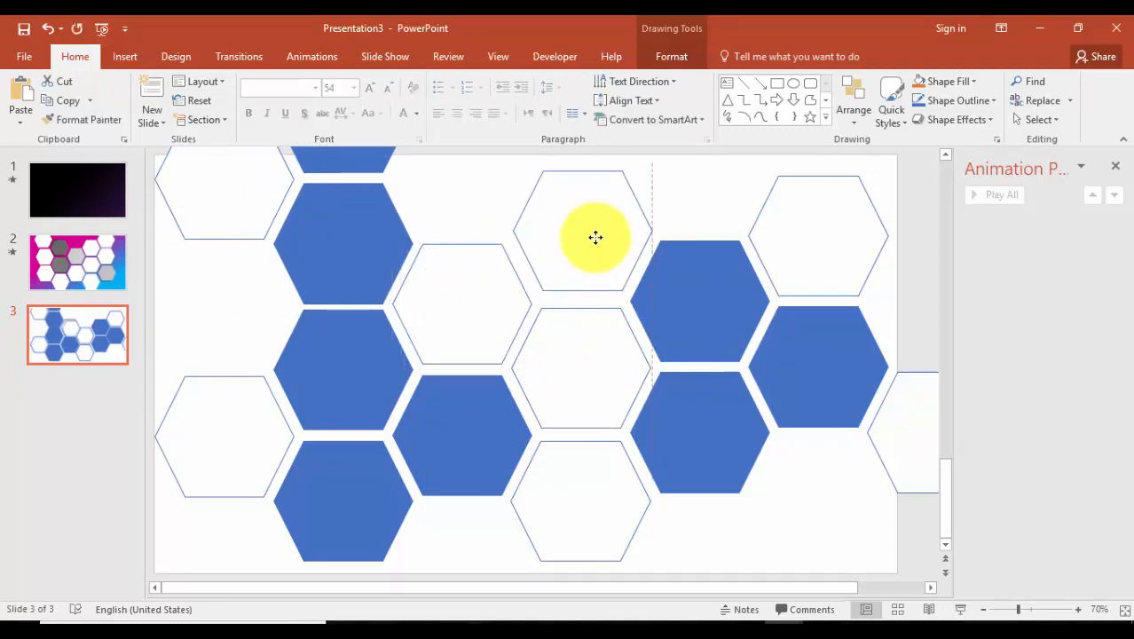
pyautogui.click(581, 238)
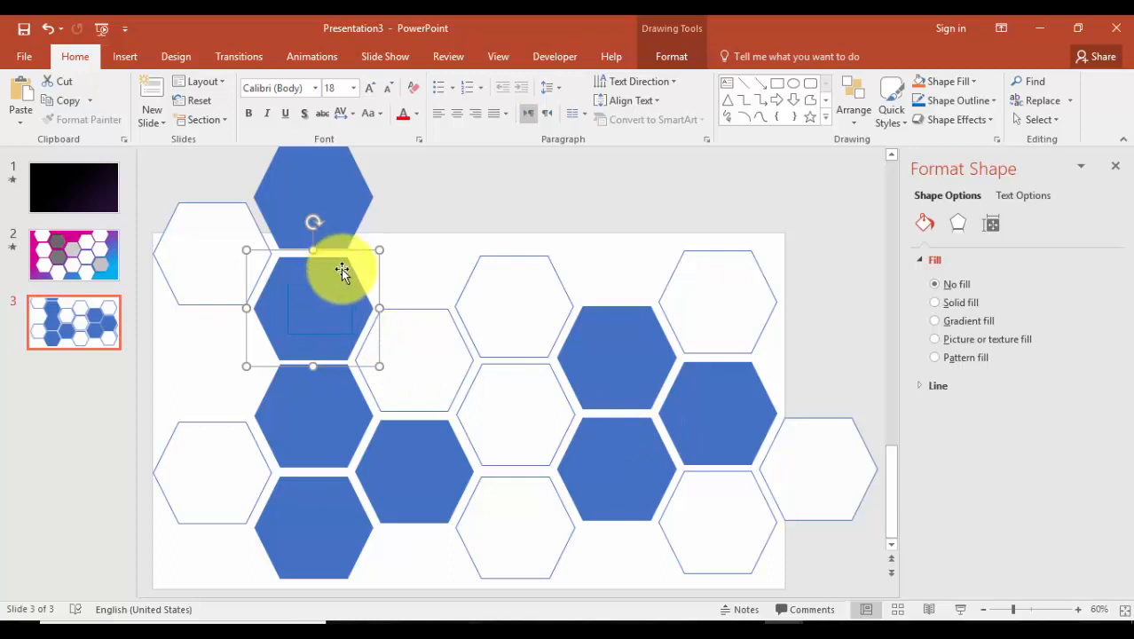
pyautogui.moveTo(353, 257)
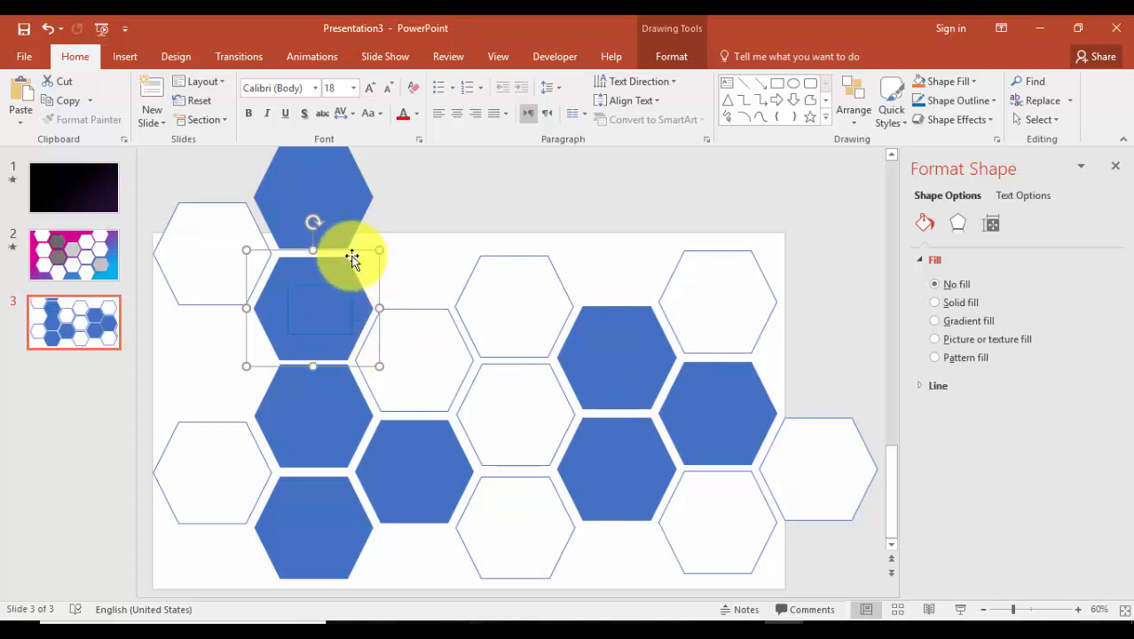
# Bring up the shortcut menu for a hexagon to reach its formatting options.
pyautogui.rightClick(352, 260)
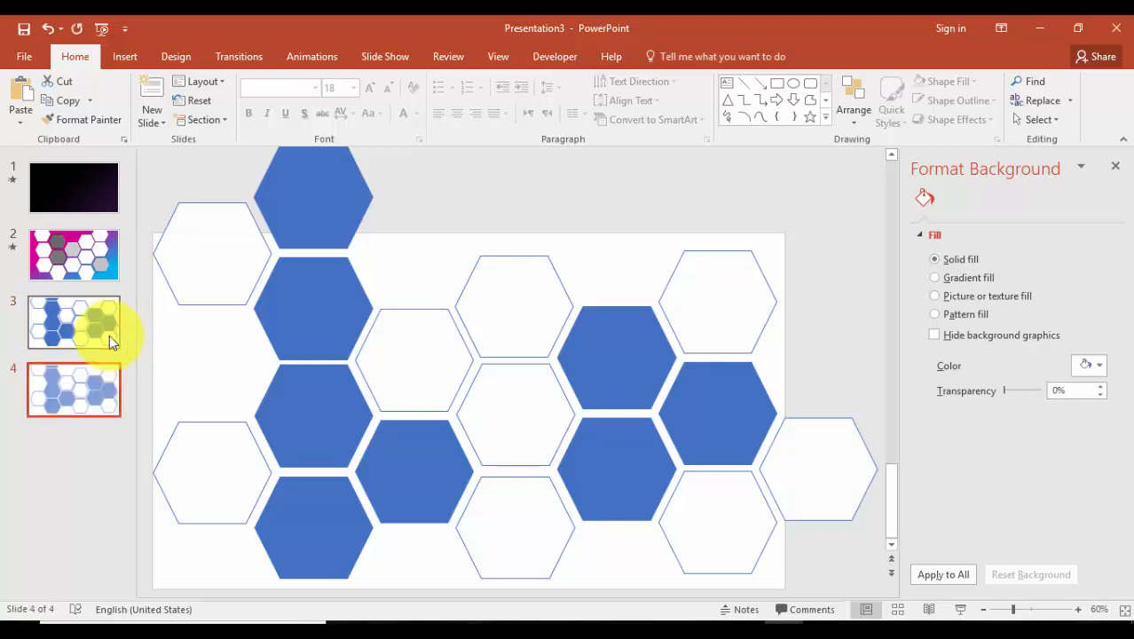
# Return to slide 3 and start inserting a shape over the hexagons.
pyautogui.click(73, 389)
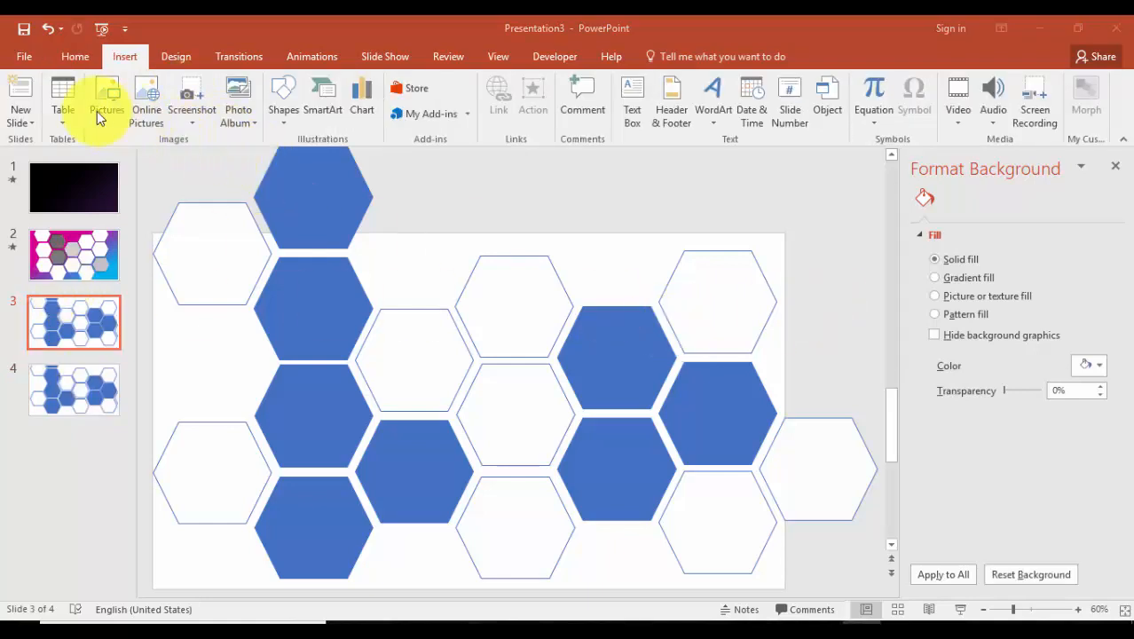
pyautogui.click(284, 97)
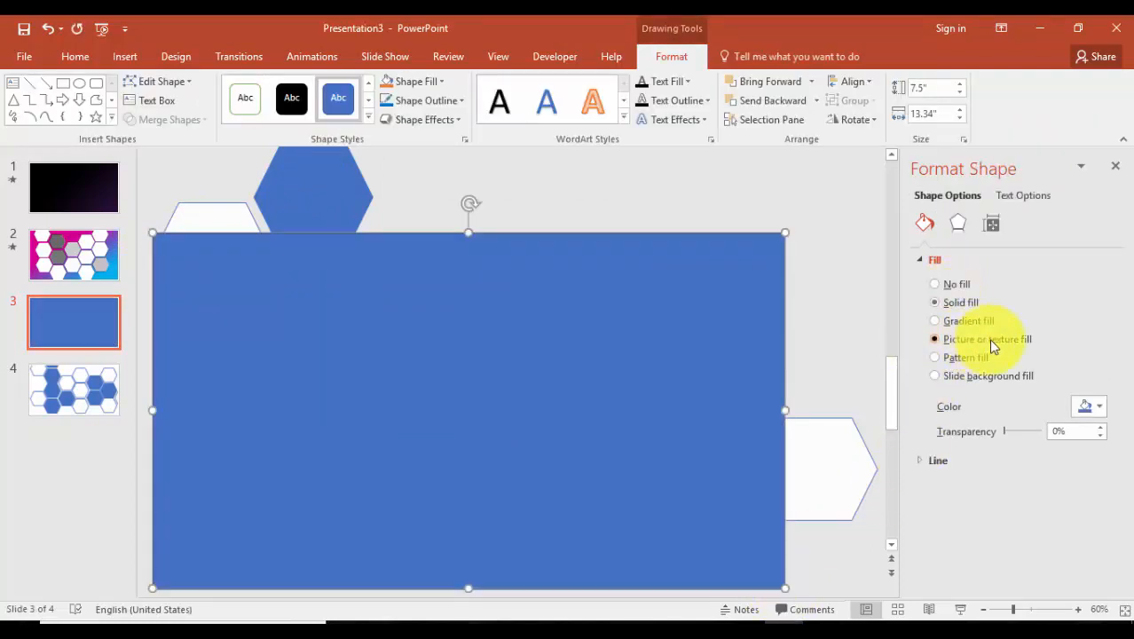
# Fill the slide-sized rectangle with the abstract blurred gradient picture from the computer.
pyautogui.click(934, 339)
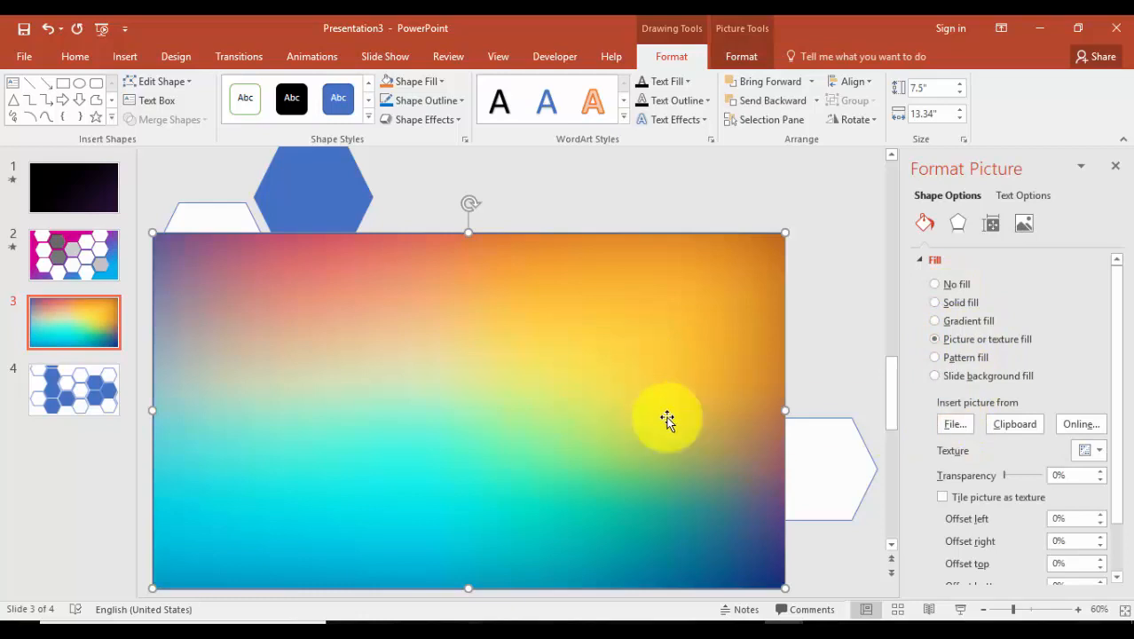
pyautogui.click(955, 423)
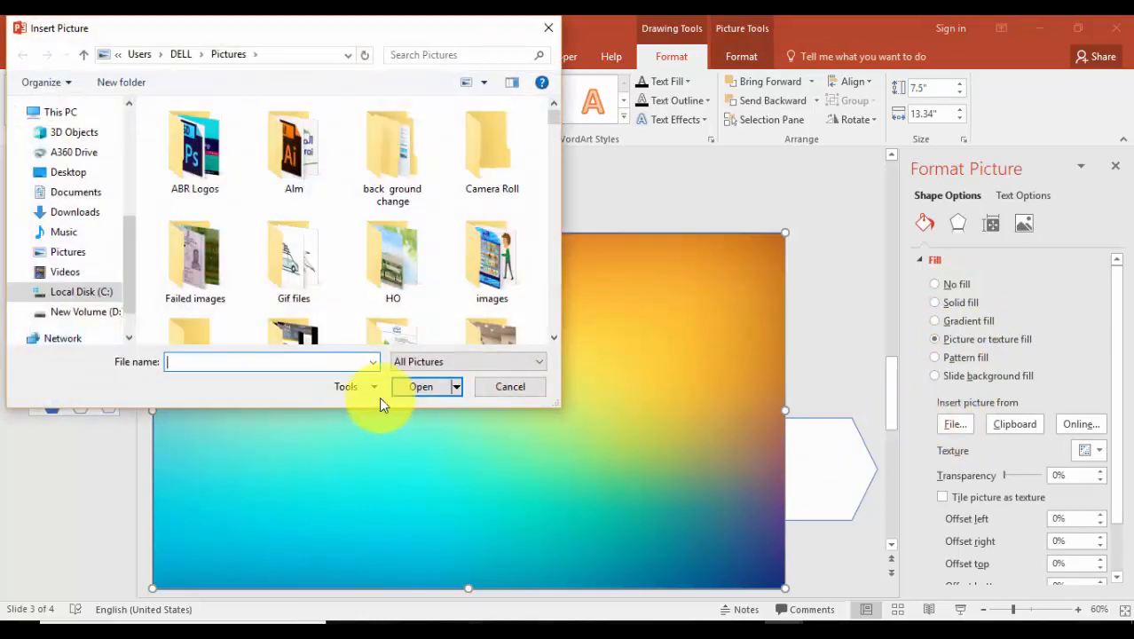
pyautogui.moveTo(259, 388)
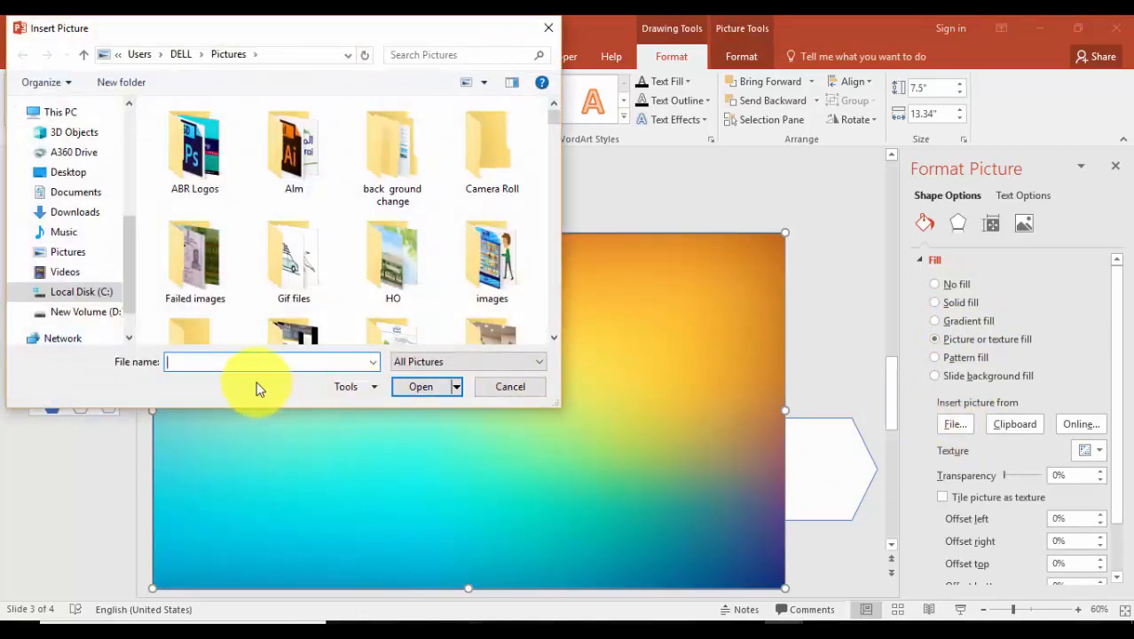
pyautogui.moveTo(245, 387)
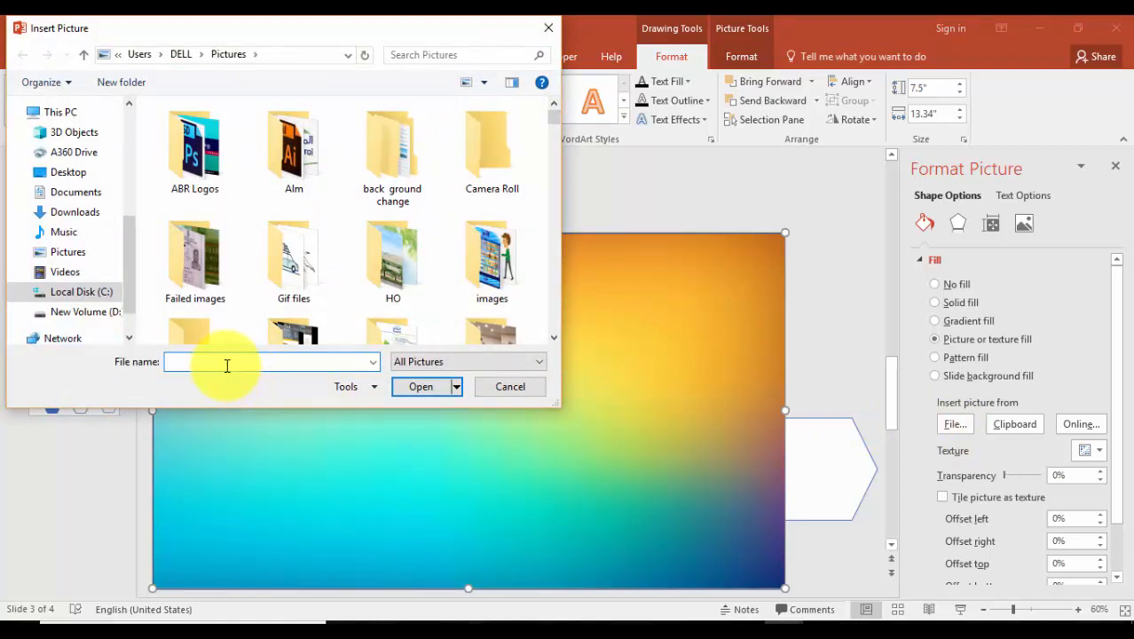
pyautogui.write('abstr')
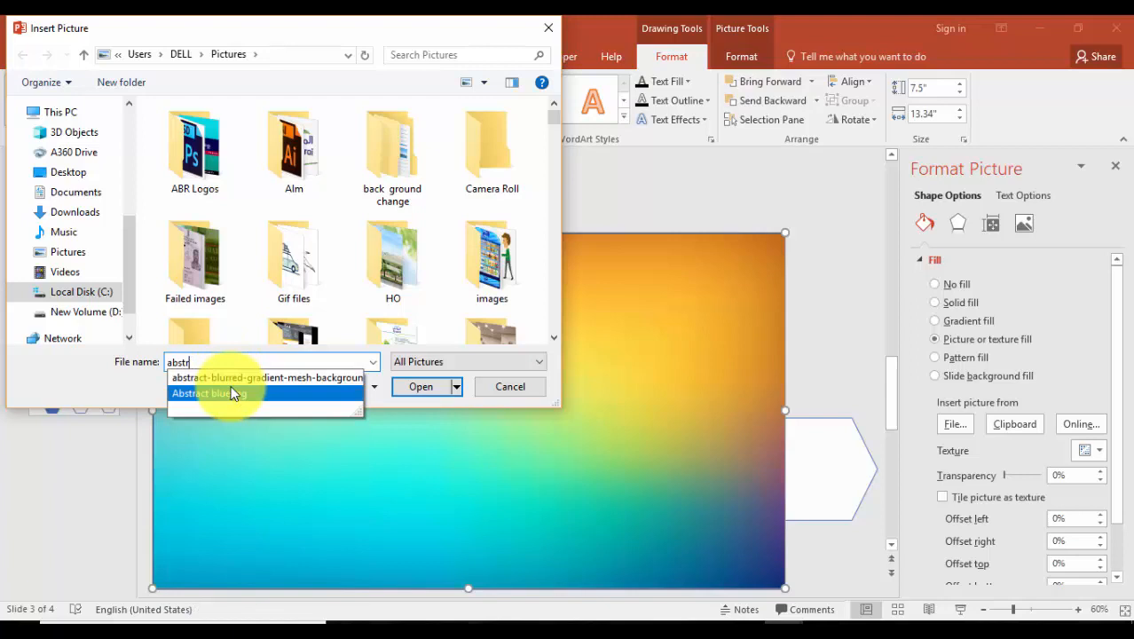
pyautogui.click(420, 387)
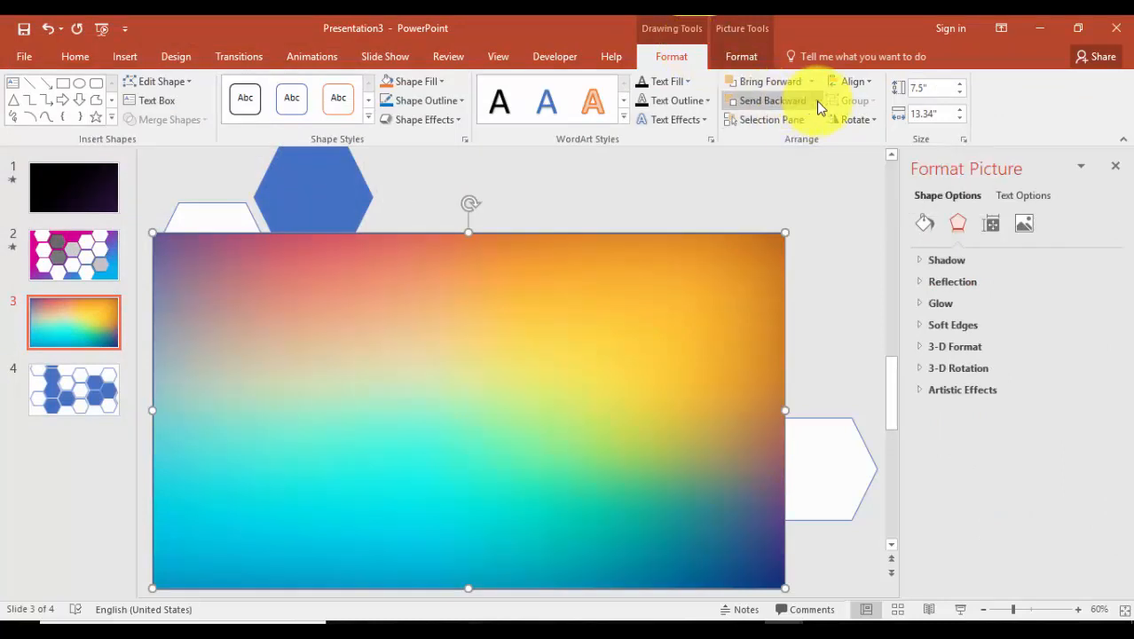
# Send the gradient picture behind the hexagons and subtract them with Merge Shapes.
pyautogui.click(765, 100)
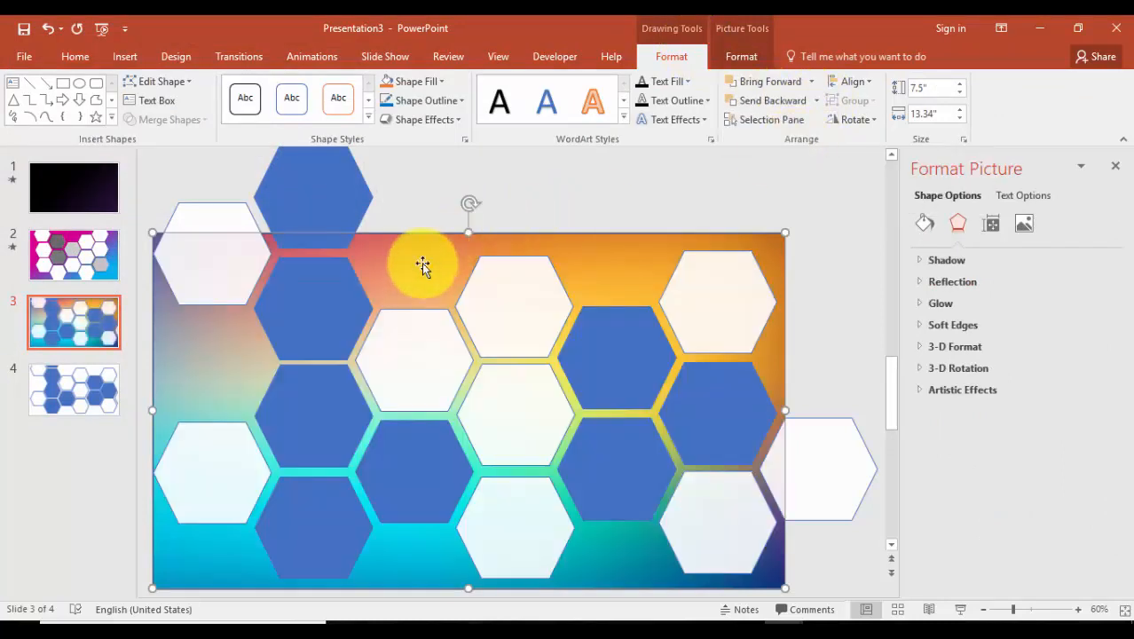
pyautogui.moveTo(397, 273)
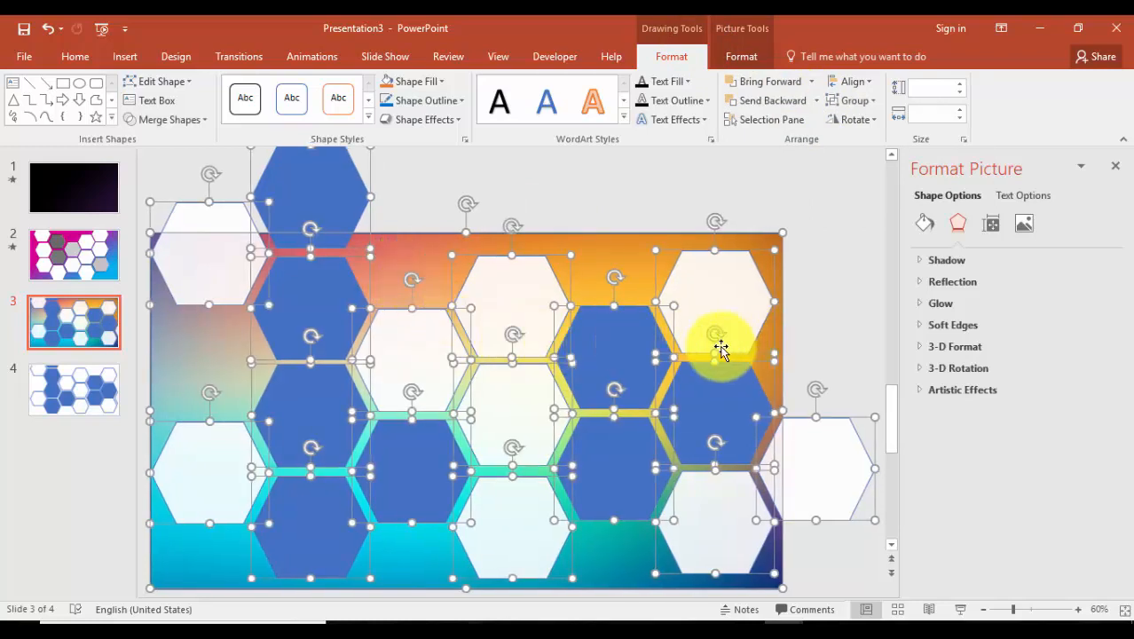
pyautogui.moveTo(646, 247)
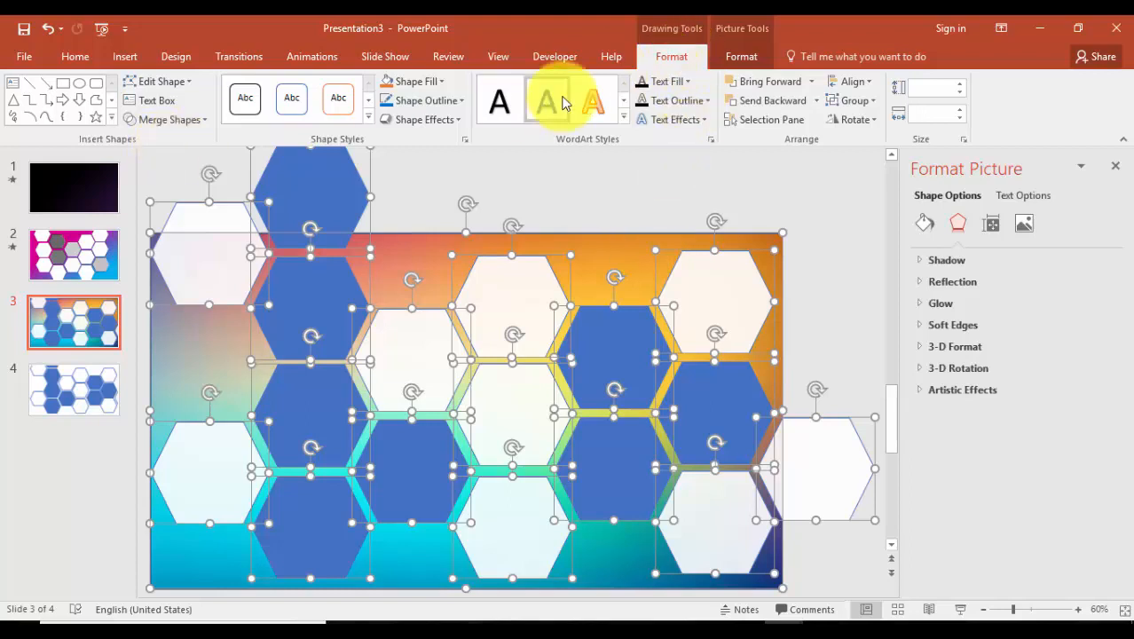
pyautogui.moveTo(169, 121)
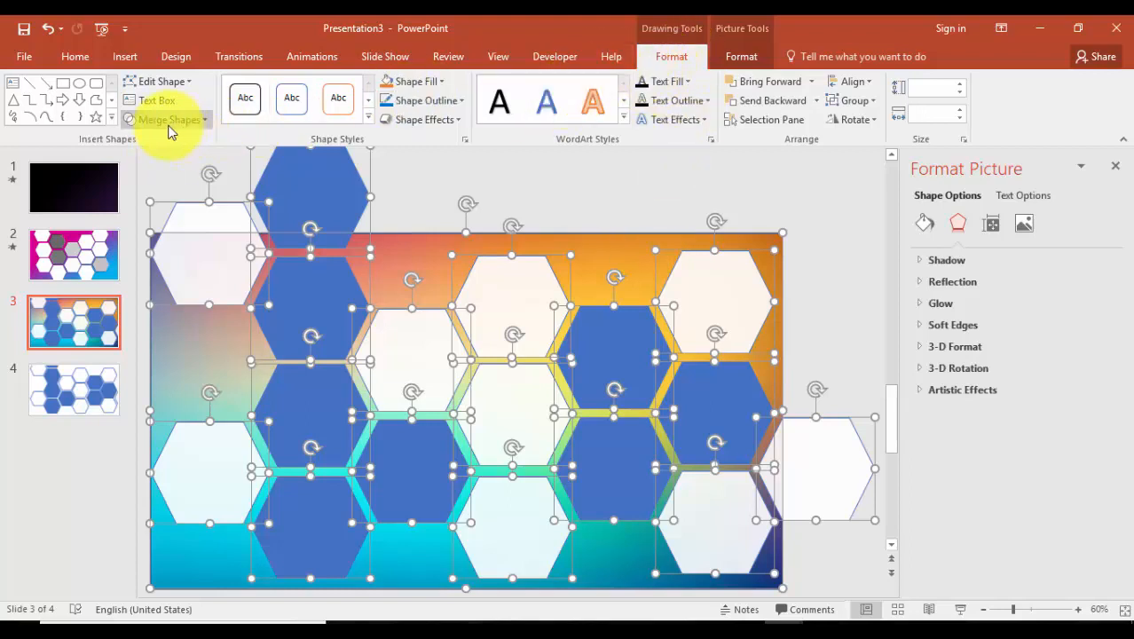
pyautogui.click(169, 118)
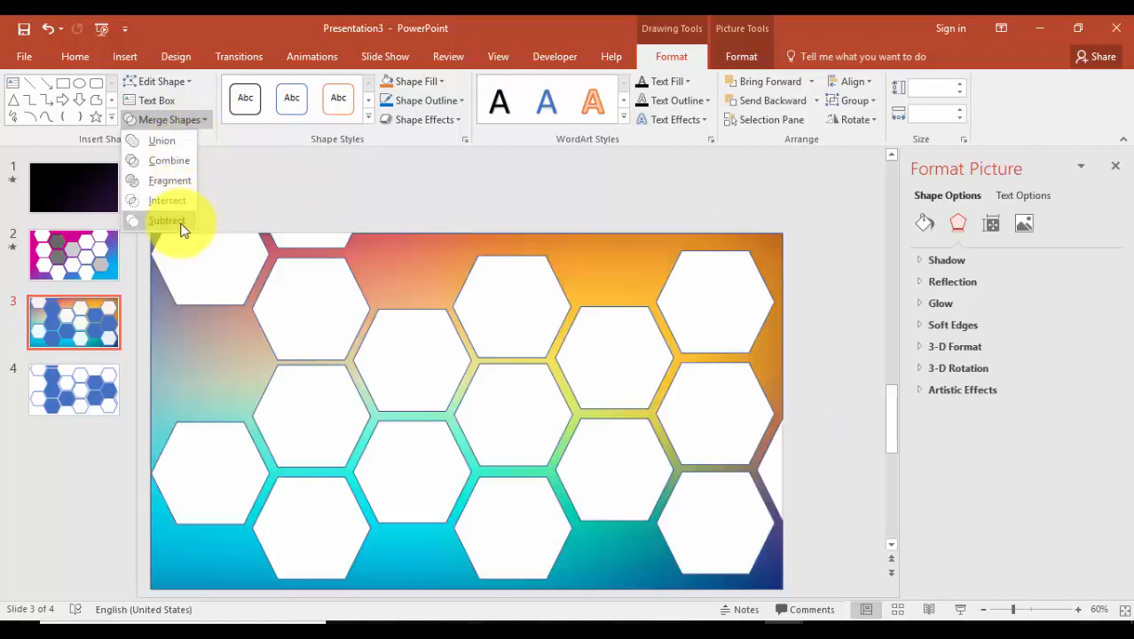
pyautogui.moveTo(179, 220)
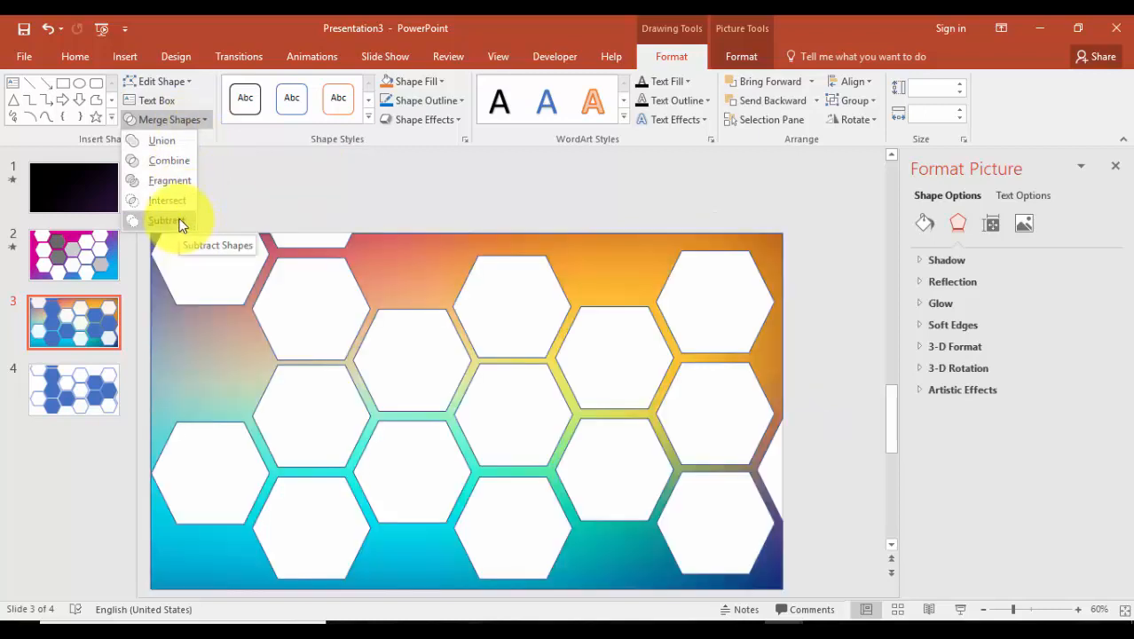
pyautogui.click(163, 220)
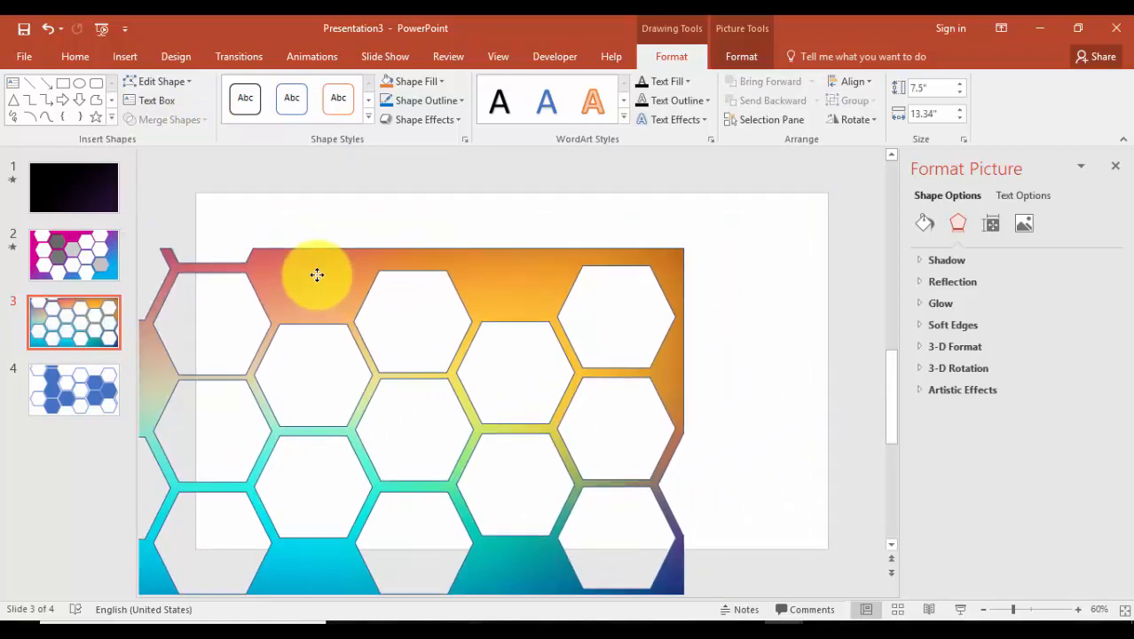
# Drag the hexagon-holed overlay so its edges align with the slide edges.
pyautogui.moveTo(316, 275); pyautogui.dragTo(533, 316)
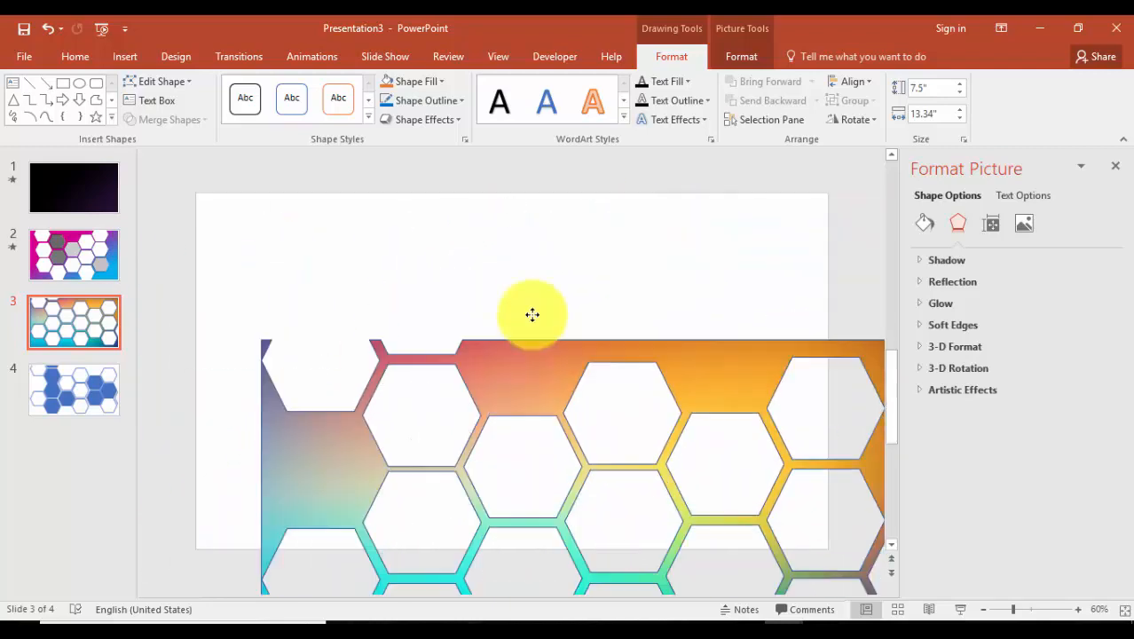
pyautogui.moveTo(532, 316); pyautogui.dragTo(664, 245)
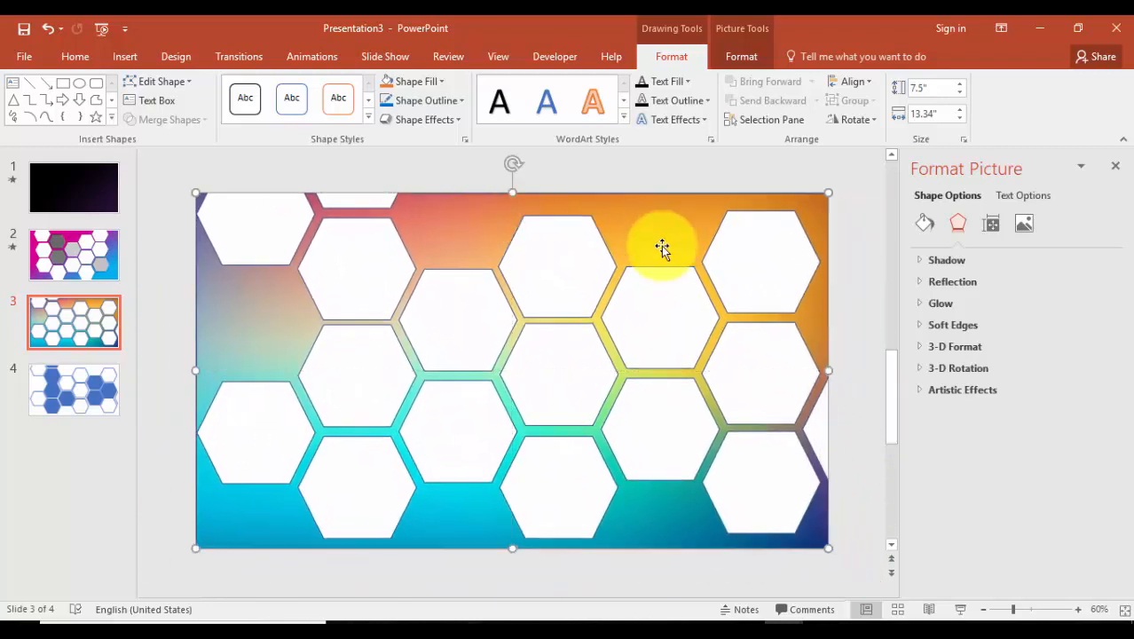
pyautogui.click(74, 55)
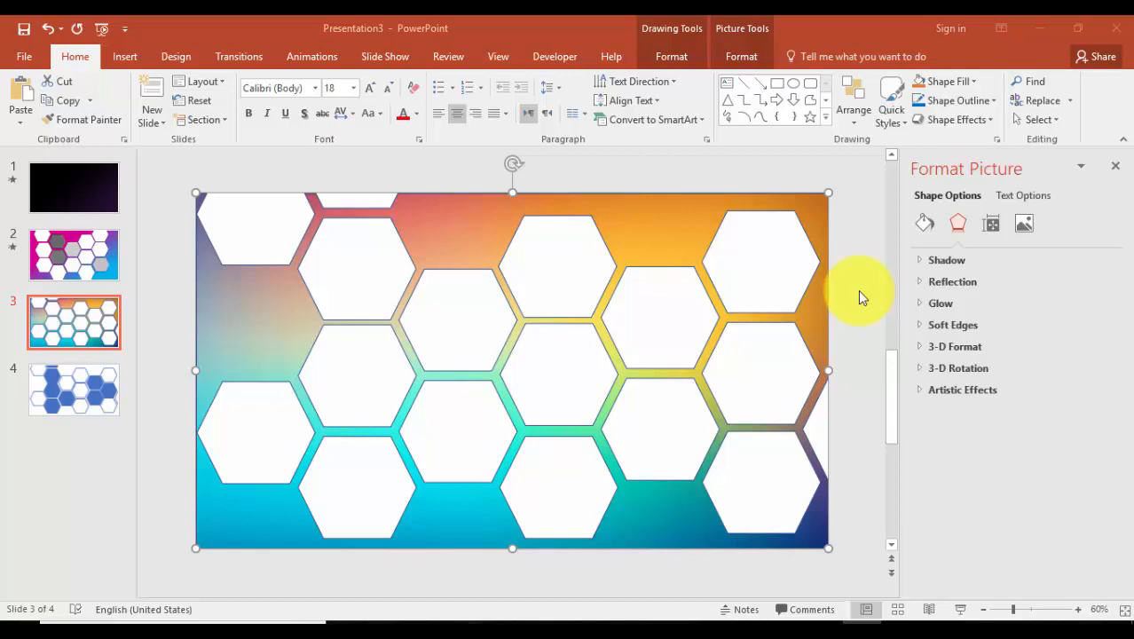
pyautogui.moveTo(275, 55)
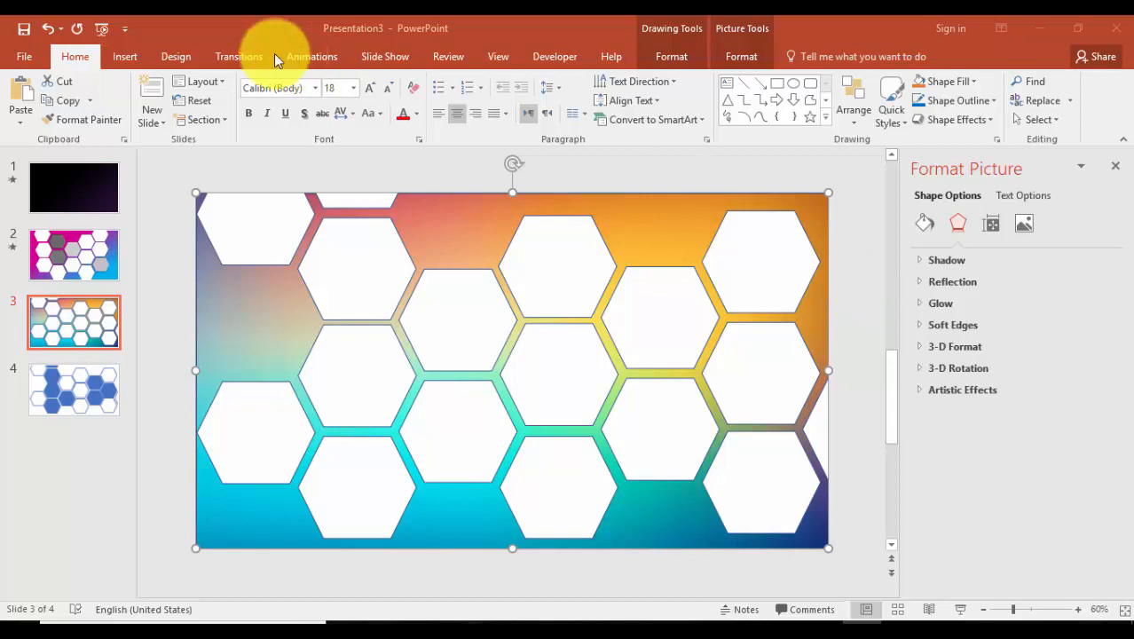
# Insert a video from the PC onto the slide behind the overlay.
pyautogui.click(124, 55)
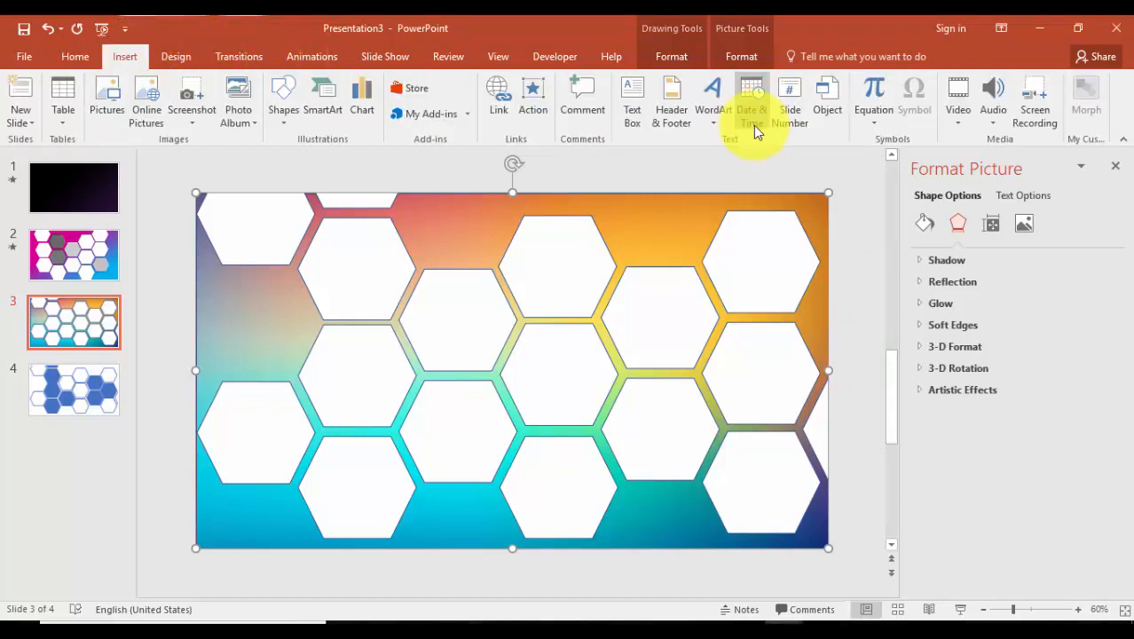
pyautogui.click(959, 100)
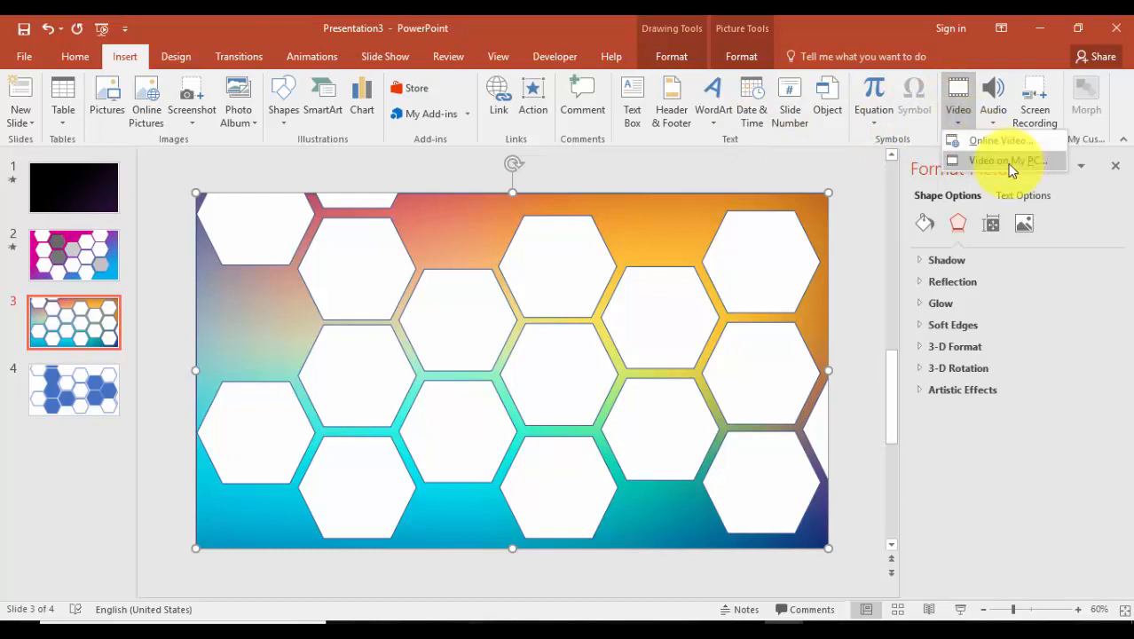
pyautogui.click(1007, 160)
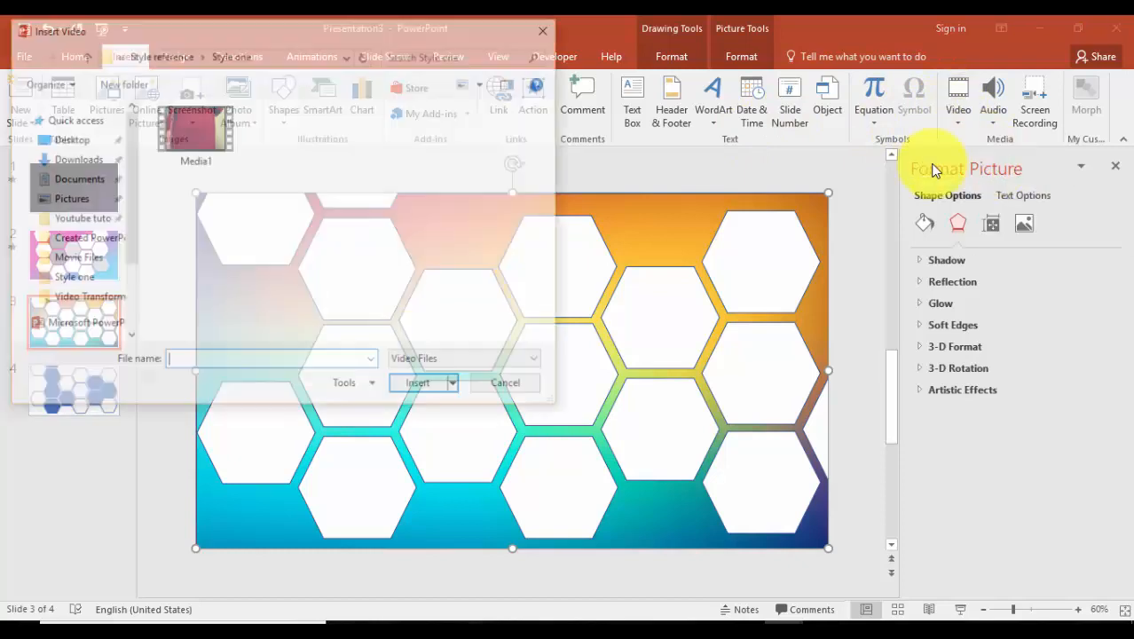
pyautogui.click(418, 384)
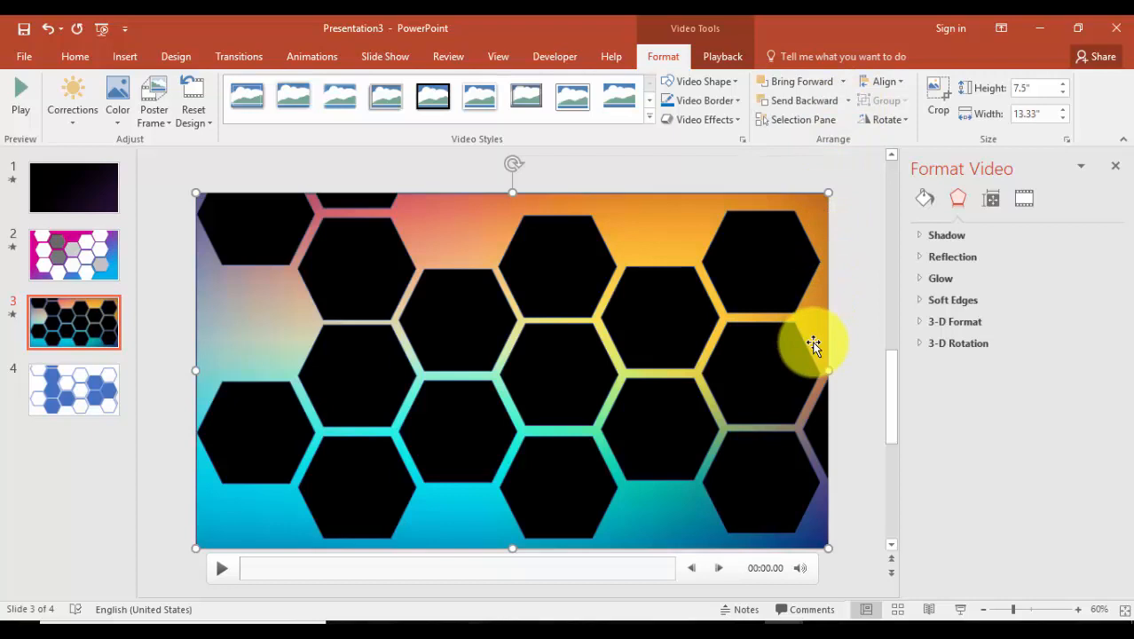
pyautogui.moveTo(529, 87)
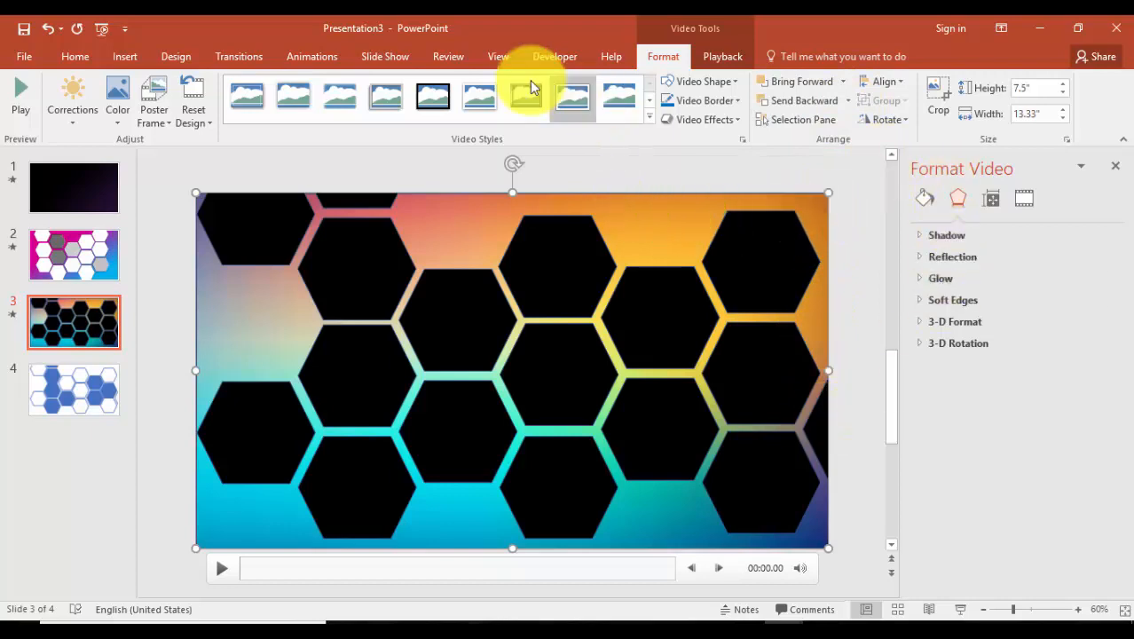
pyautogui.click(312, 55)
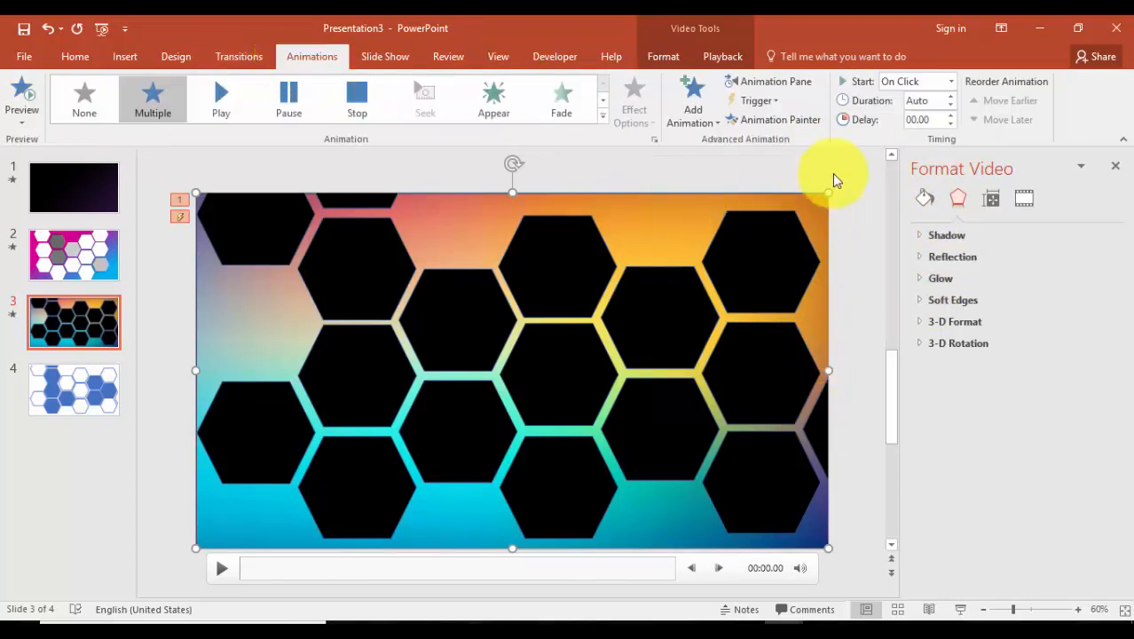
# Set the video's play effect to stop playing after the current slide.
pyautogui.click(774, 82)
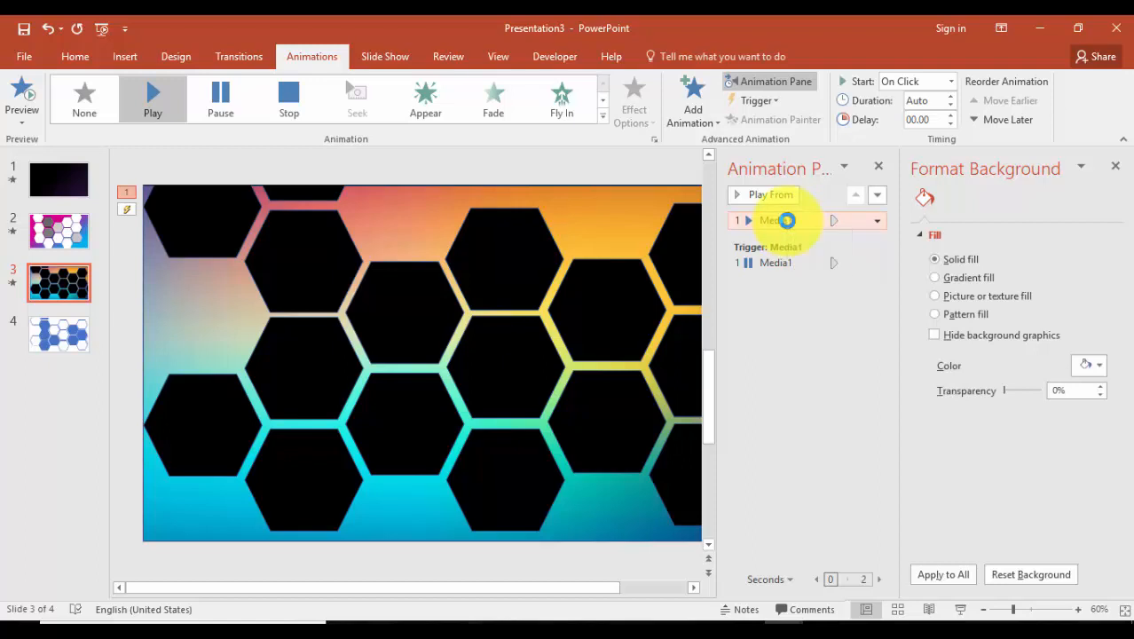
pyautogui.click(877, 220)
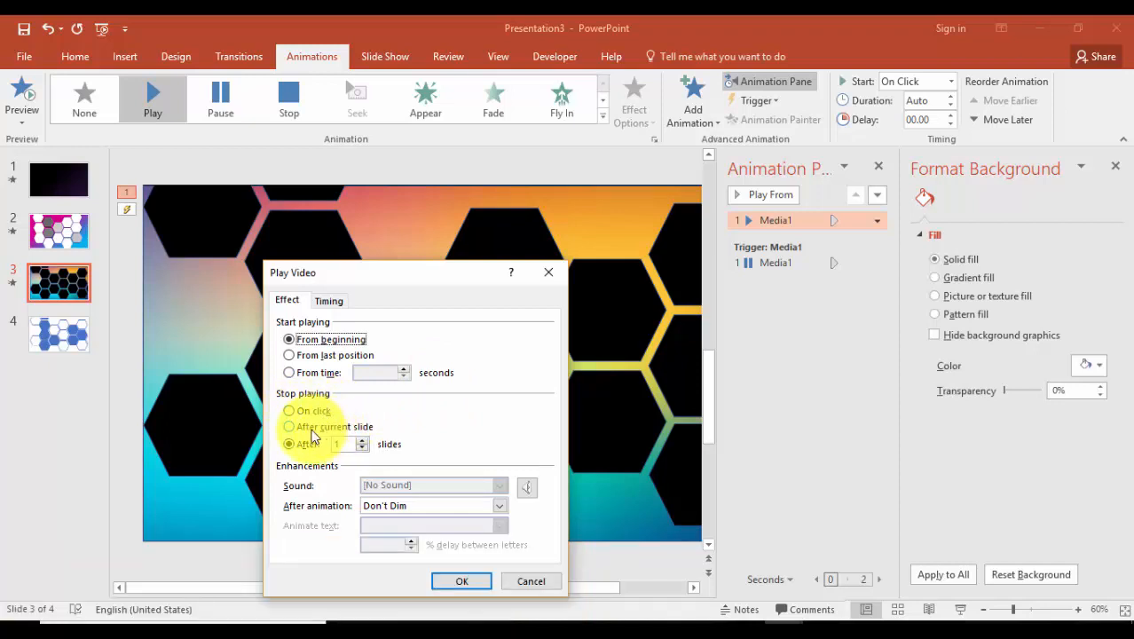
pyautogui.click(288, 426)
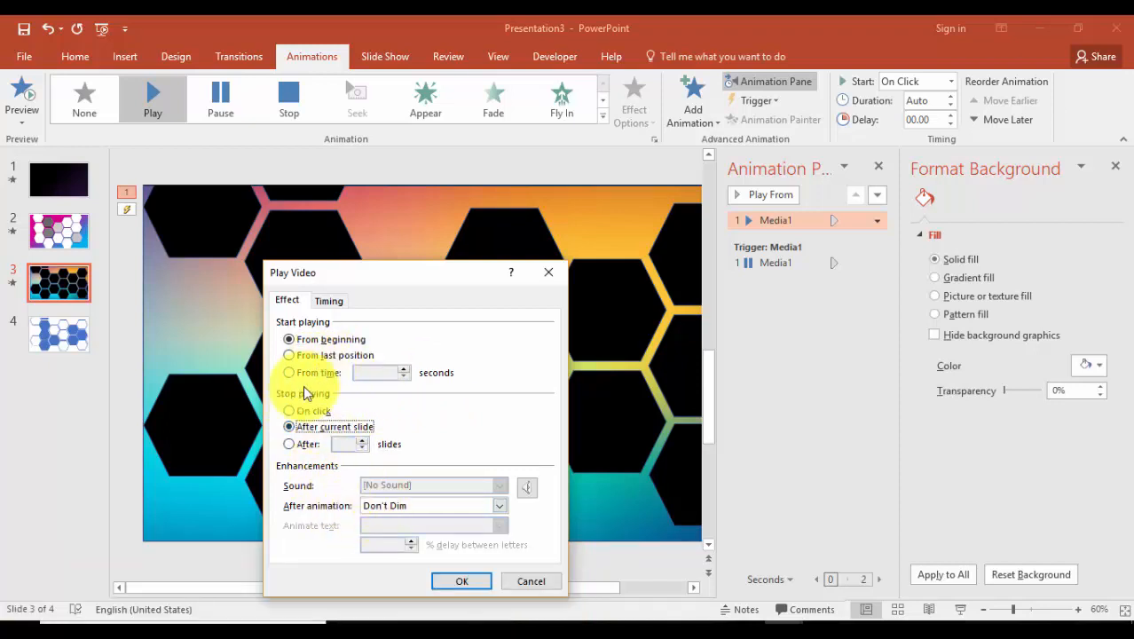
# Keep the video starting On Click in the Timing settings and confirm.
pyautogui.click(328, 300)
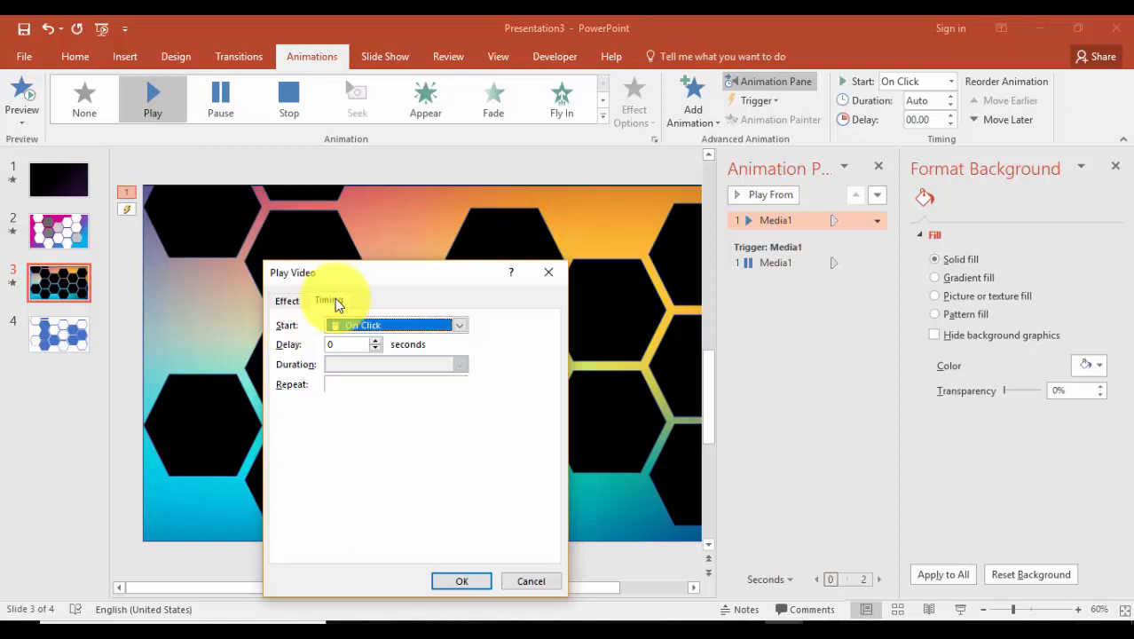
pyautogui.click(330, 300)
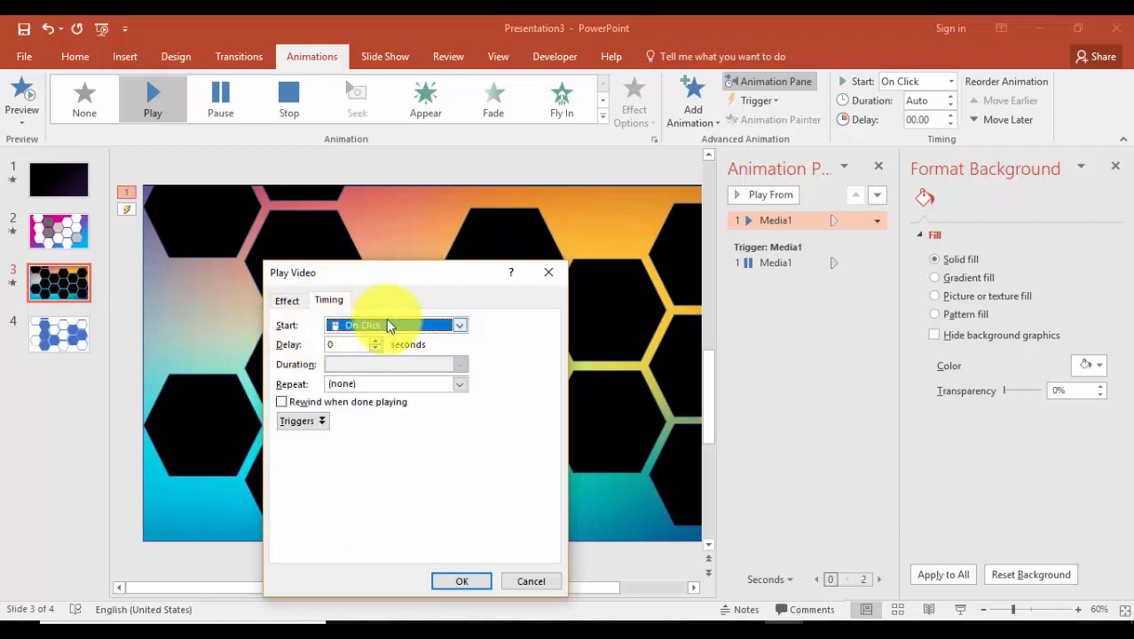
pyautogui.click(458, 325)
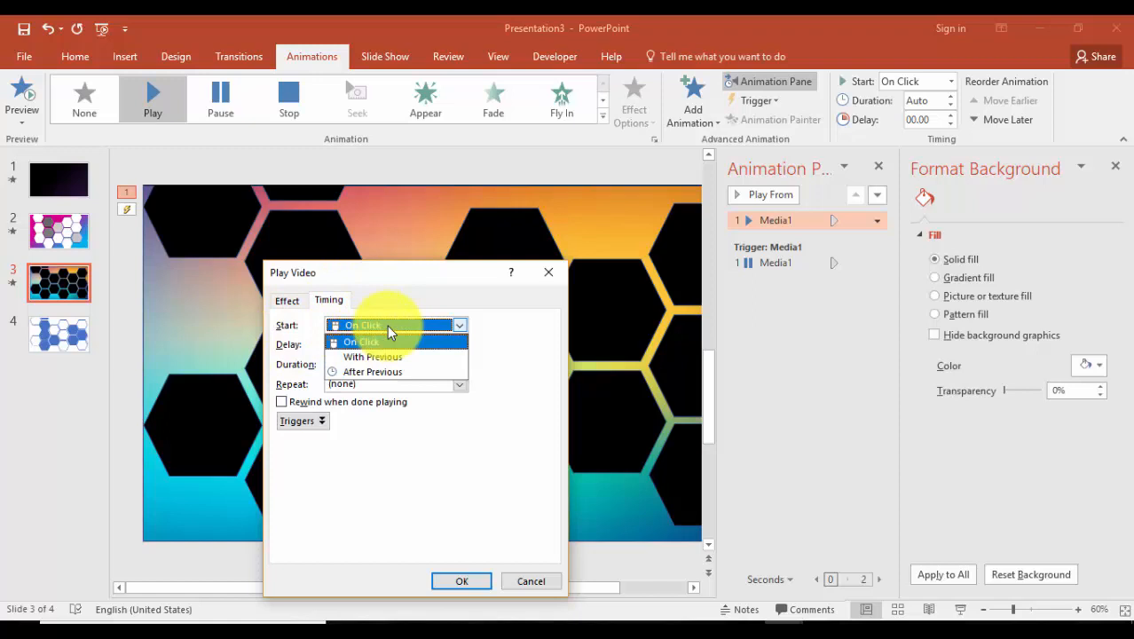
pyautogui.click(362, 341)
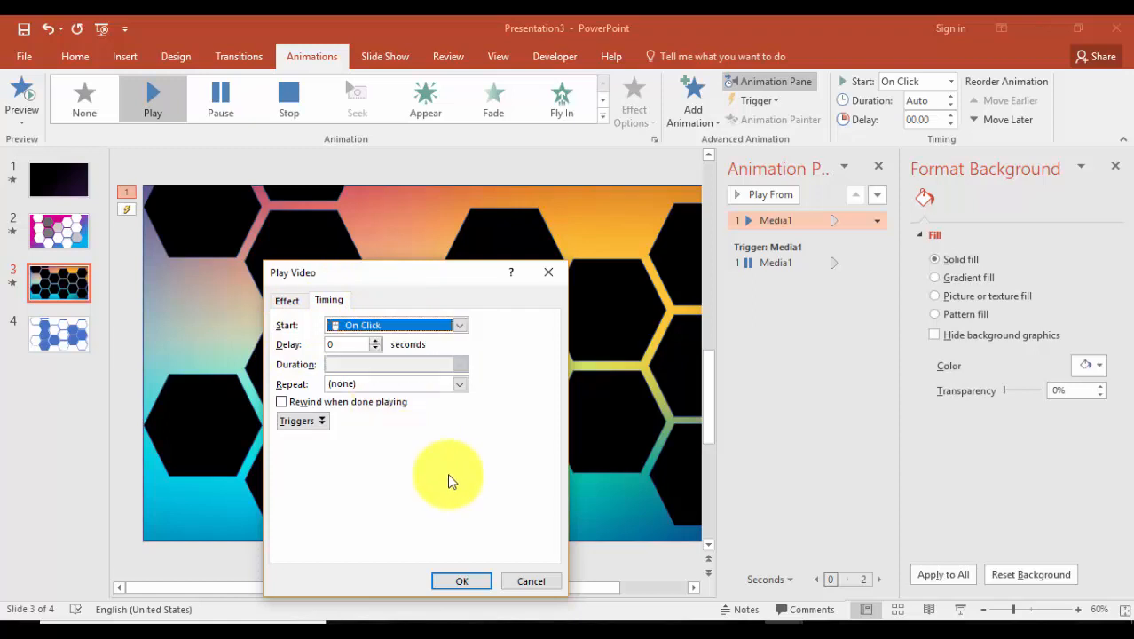
pyautogui.click(462, 581)
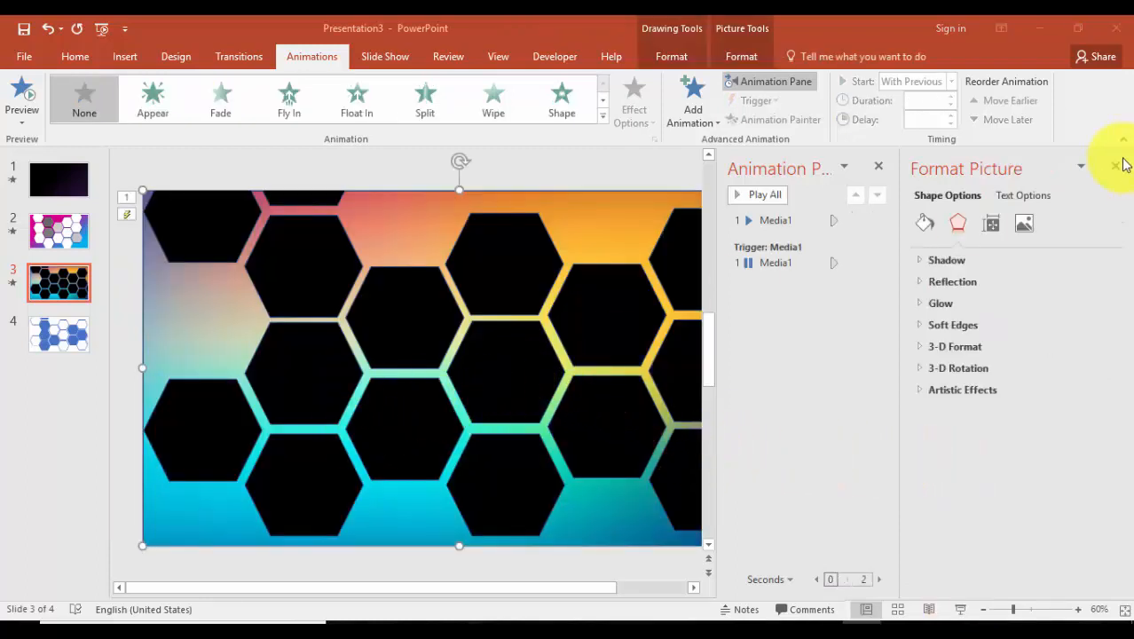
# Close the formatting pane and select the hexagon shapes on slide 4.
pyautogui.click(1115, 167)
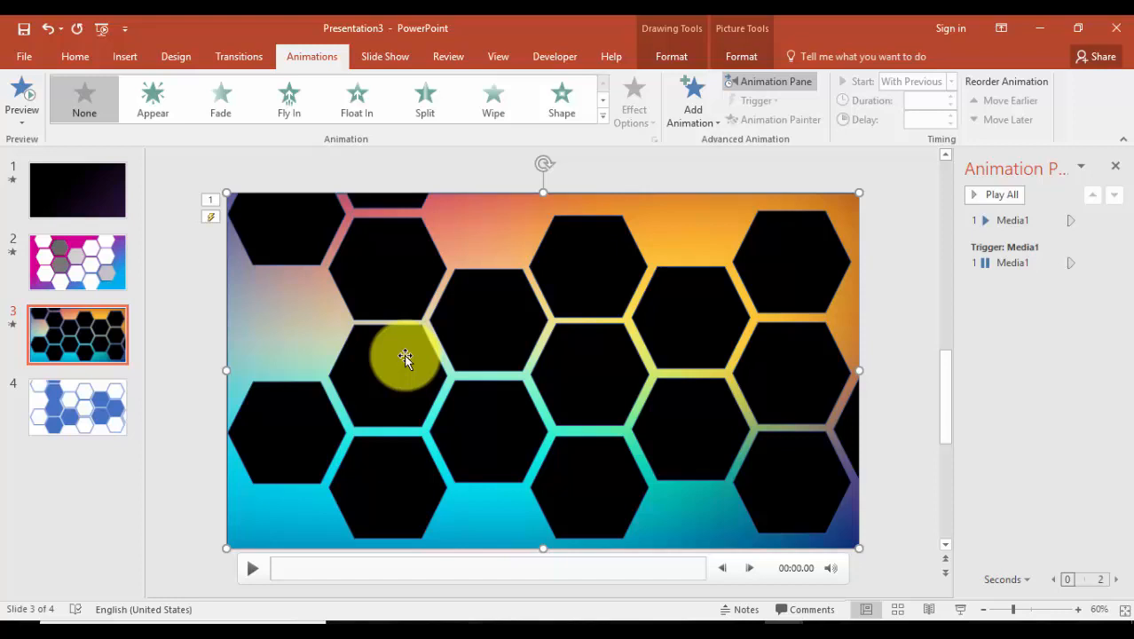
pyautogui.click(78, 404)
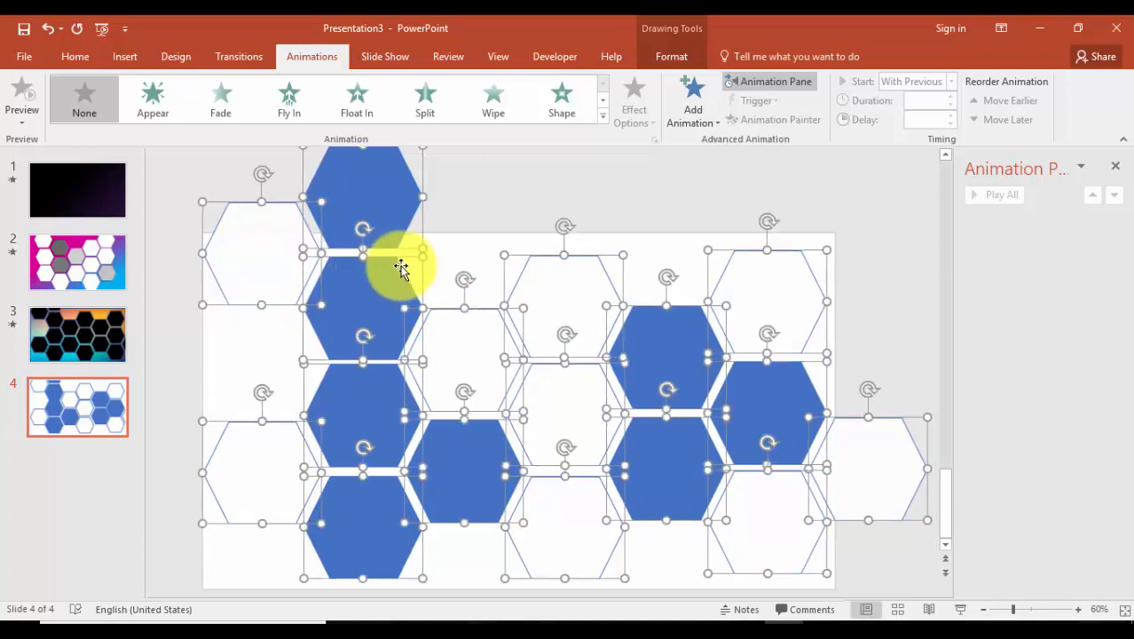
pyautogui.click(78, 334)
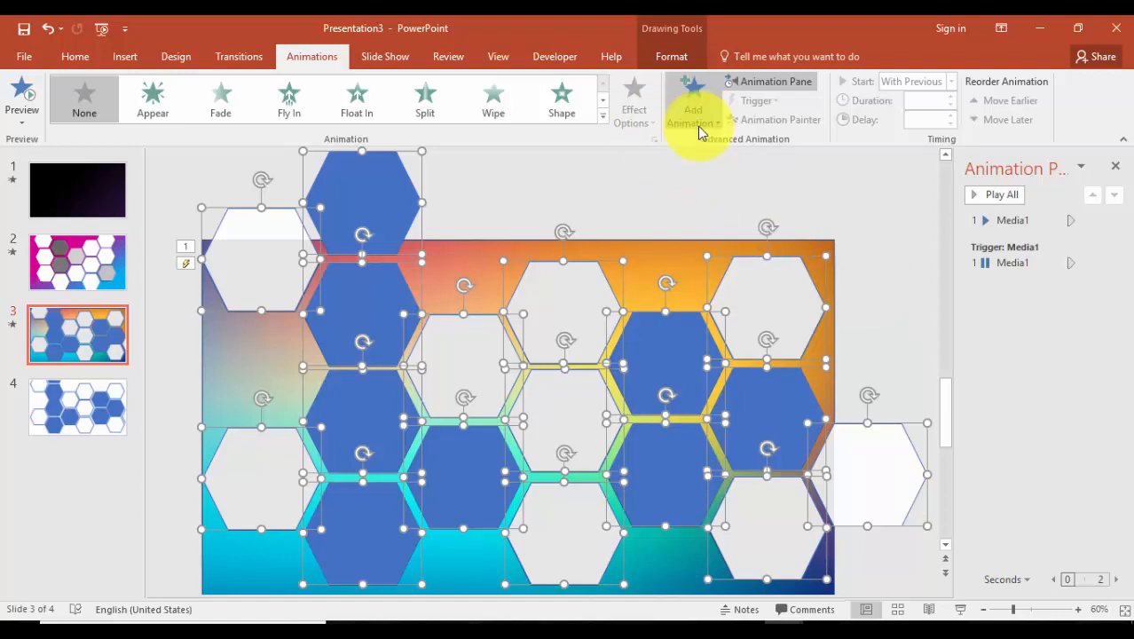
# Give the hexagons a Pulse animation that hides after playing, duration 0.25 s, repeating twice.
pyautogui.click(694, 101)
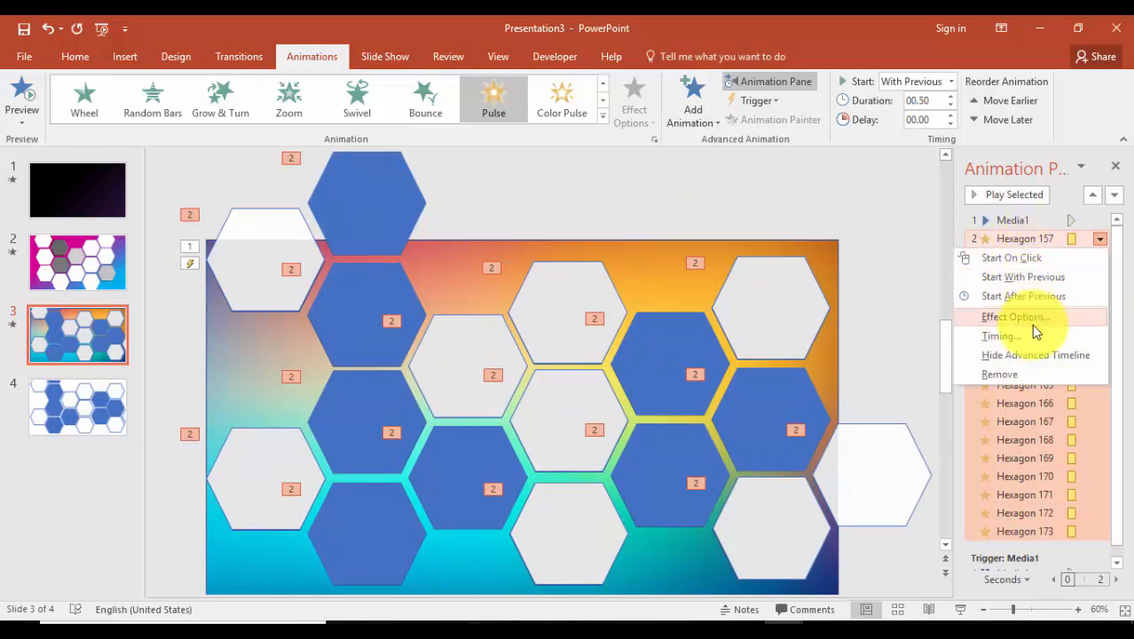
pyautogui.click(1016, 316)
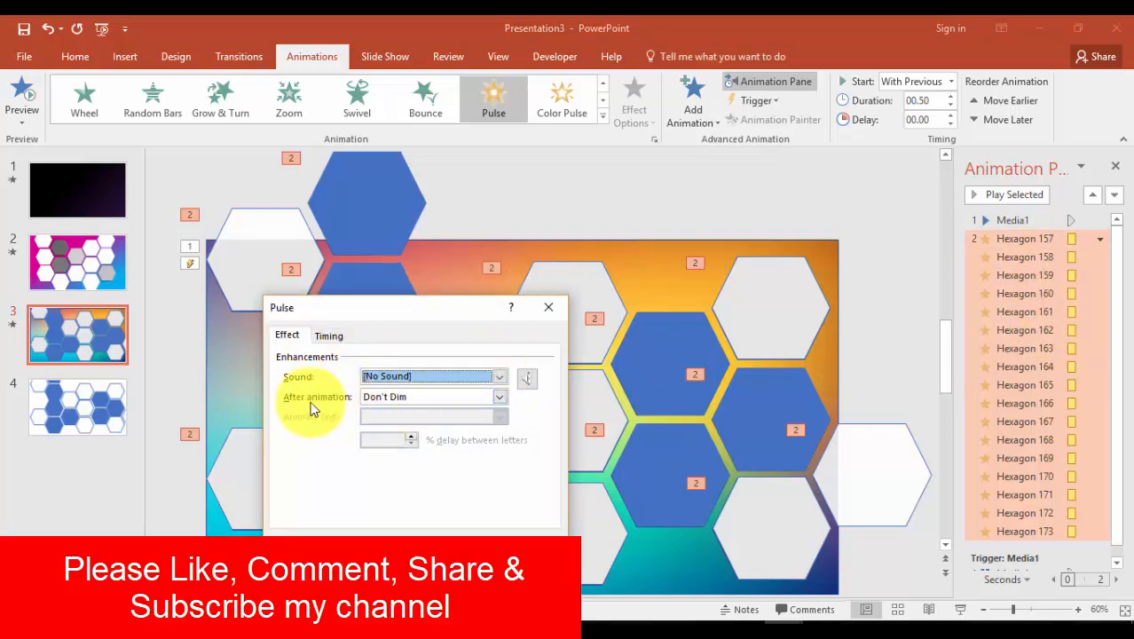
pyautogui.click(497, 398)
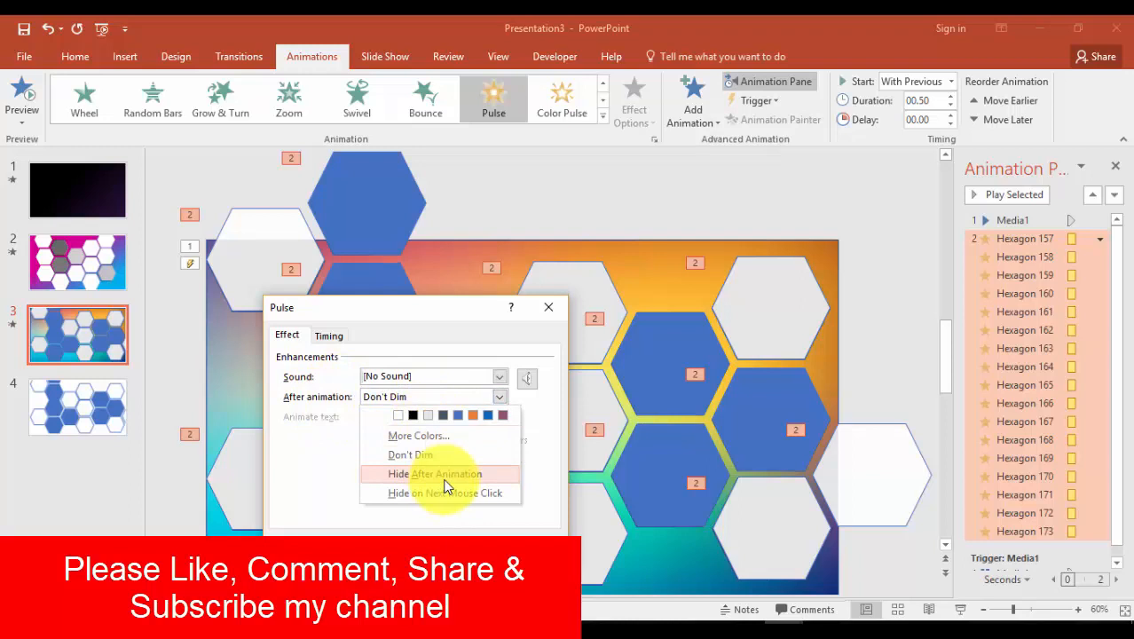
pyautogui.click(328, 335)
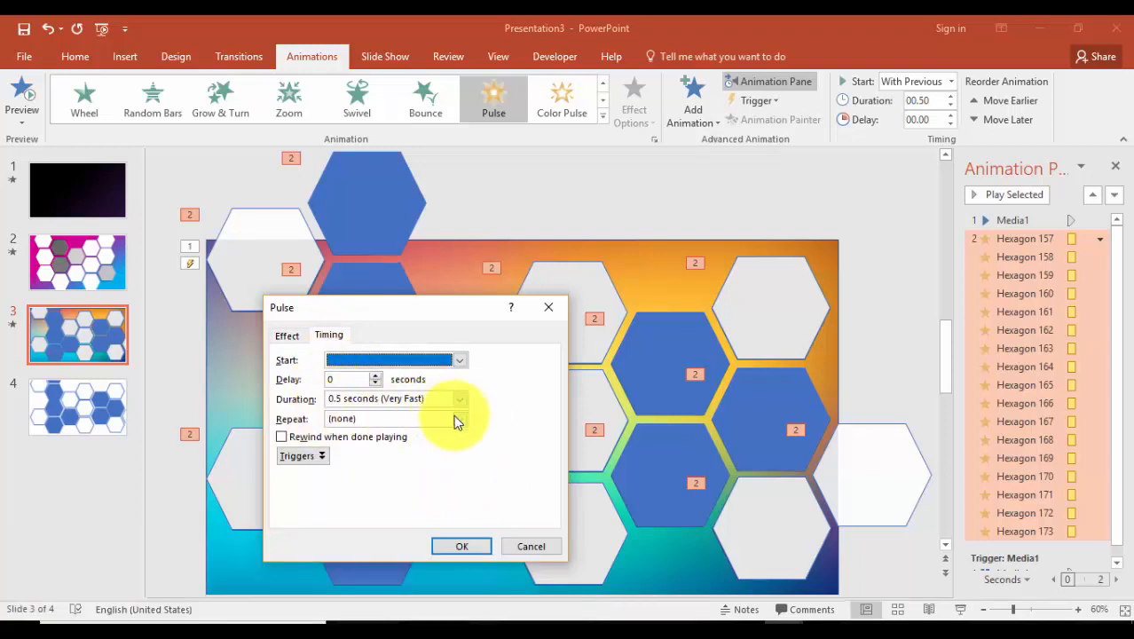
pyautogui.click(458, 419)
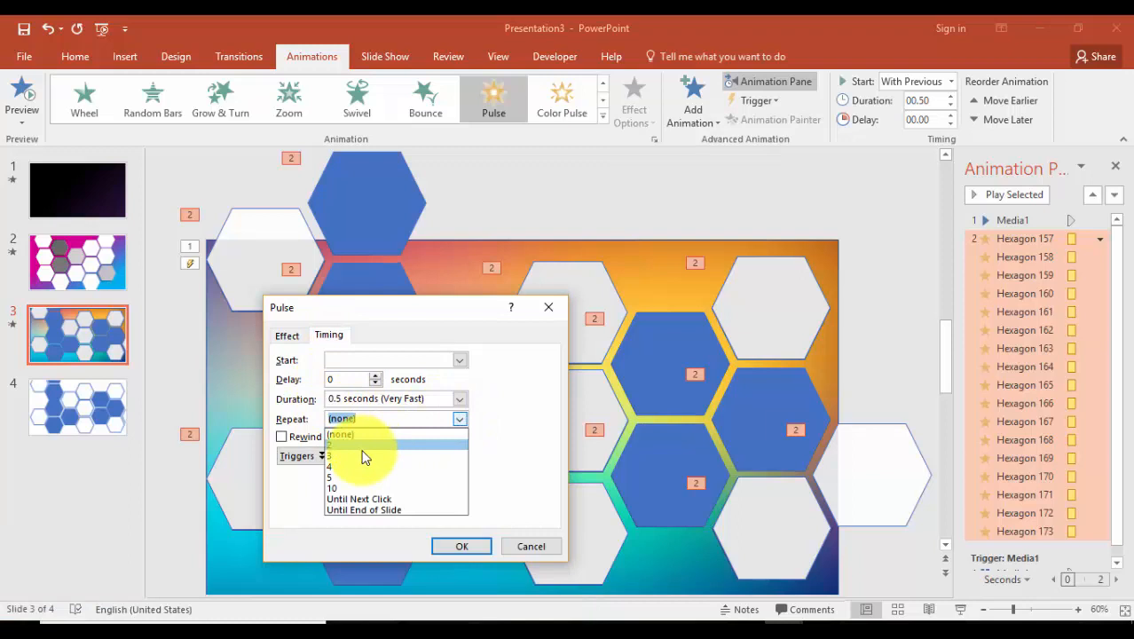
pyautogui.click(330, 454)
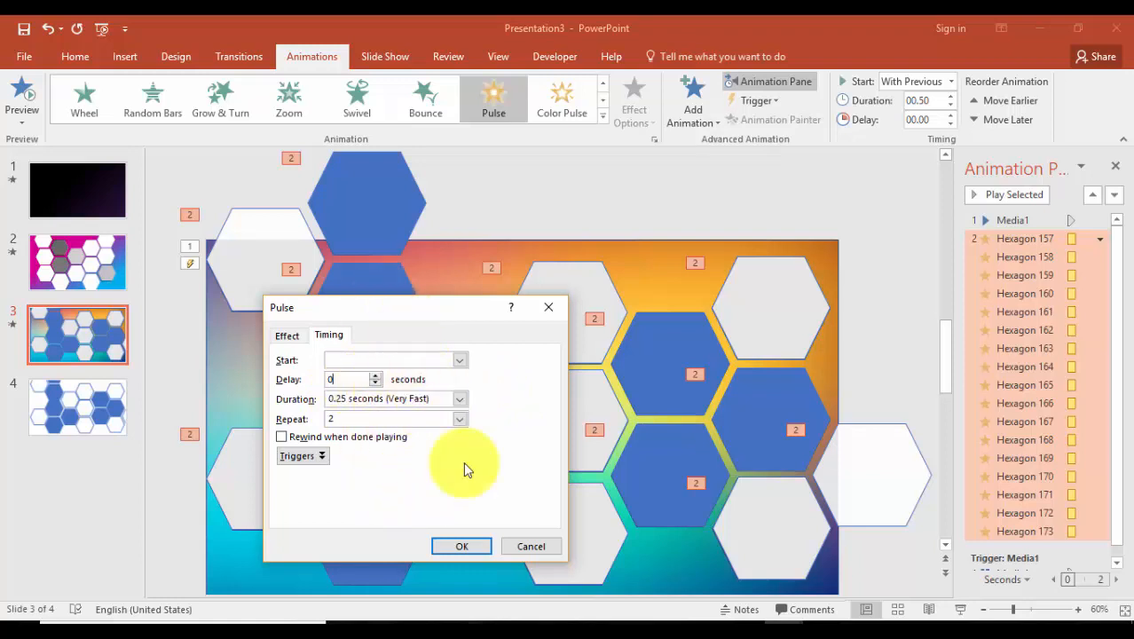
pyautogui.click(461, 547)
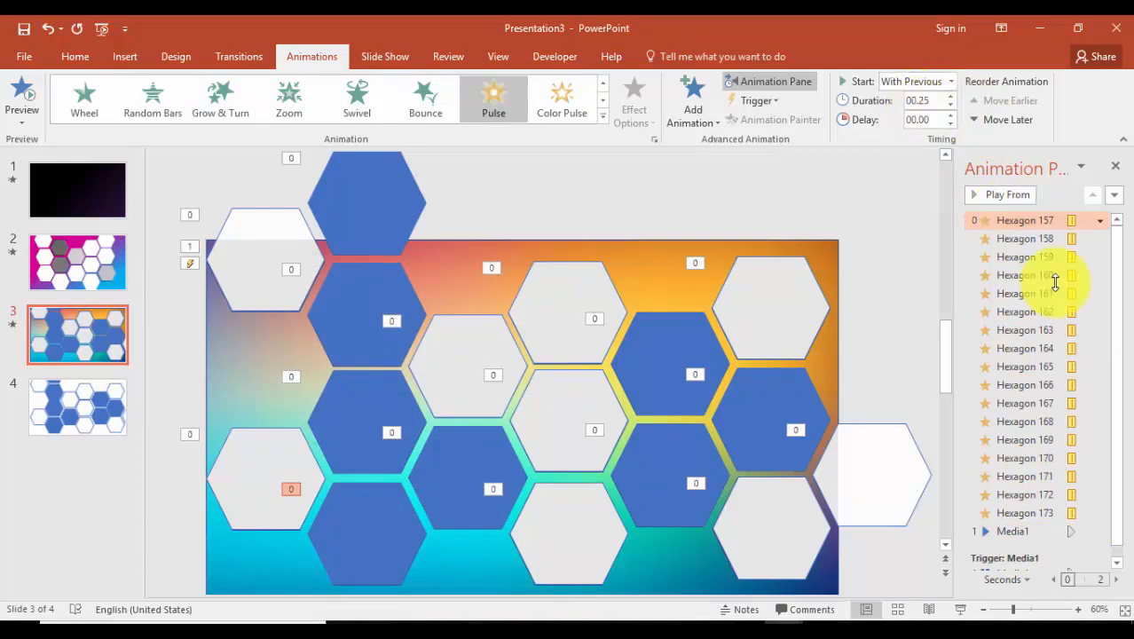
# Set the Media1 play animation to start With Previous and preview the slide show.
pyautogui.click(1026, 312)
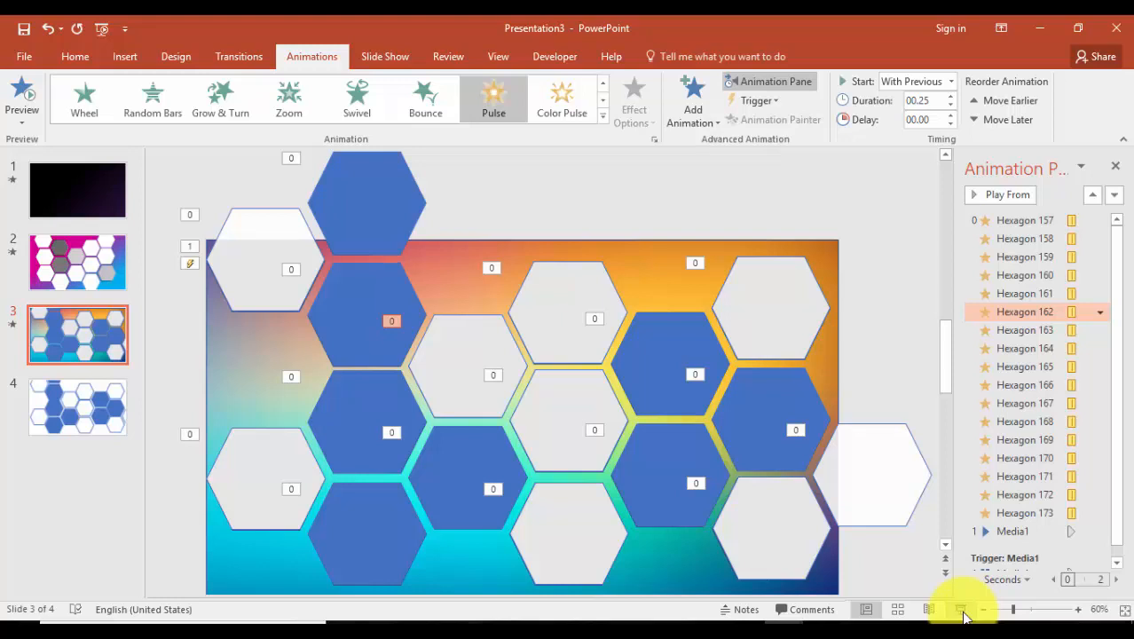
pyautogui.click(958, 609)
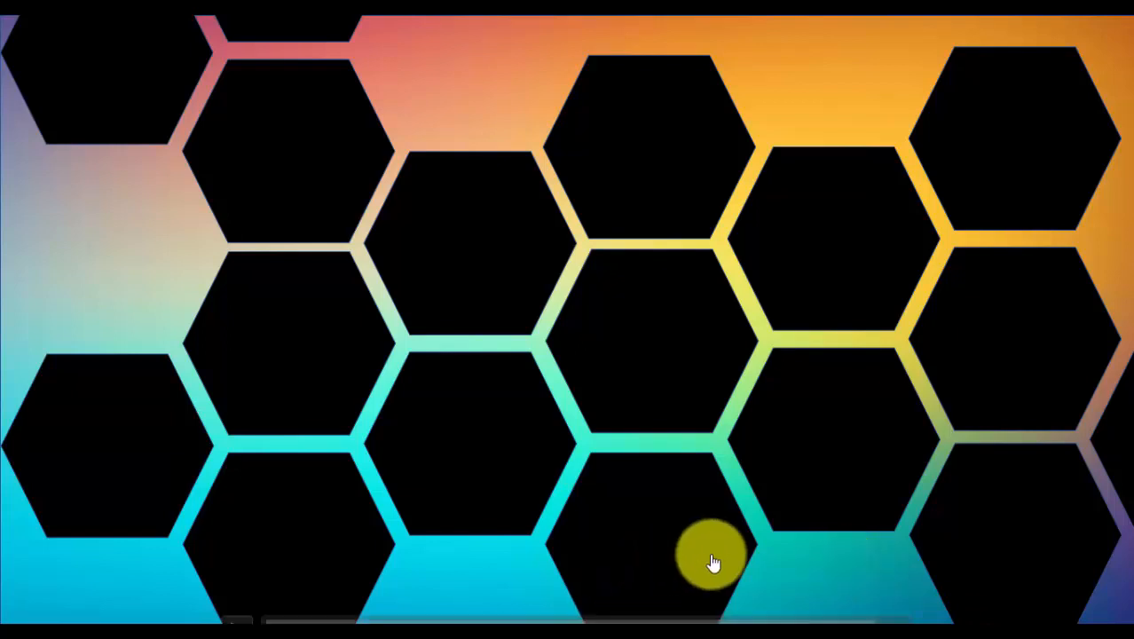
pyautogui.press('escape')
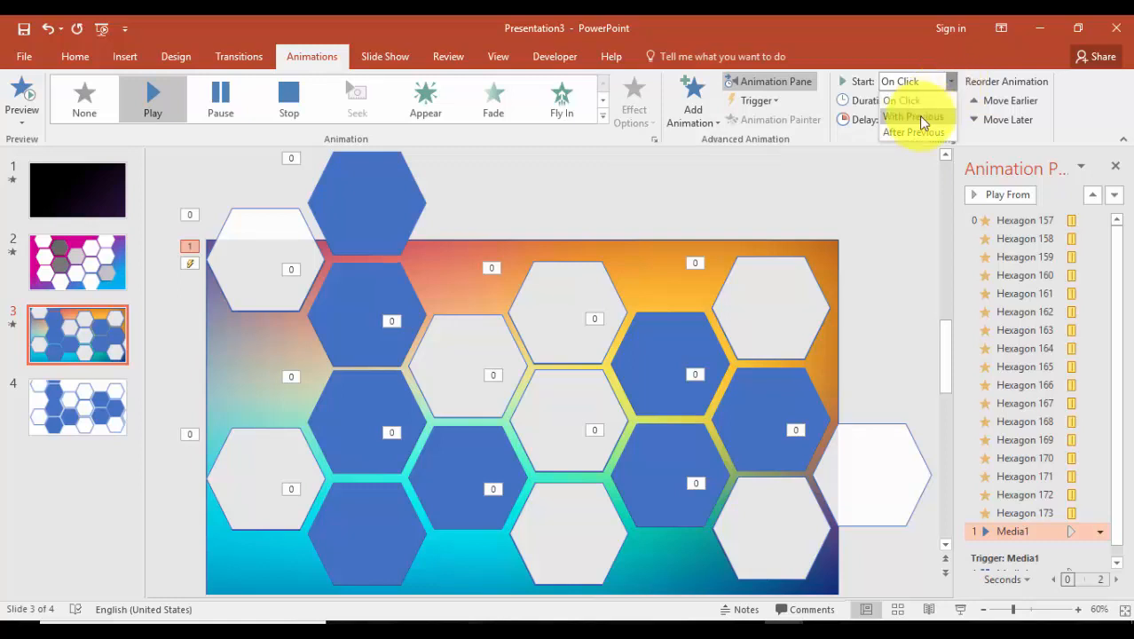
pyautogui.click(914, 117)
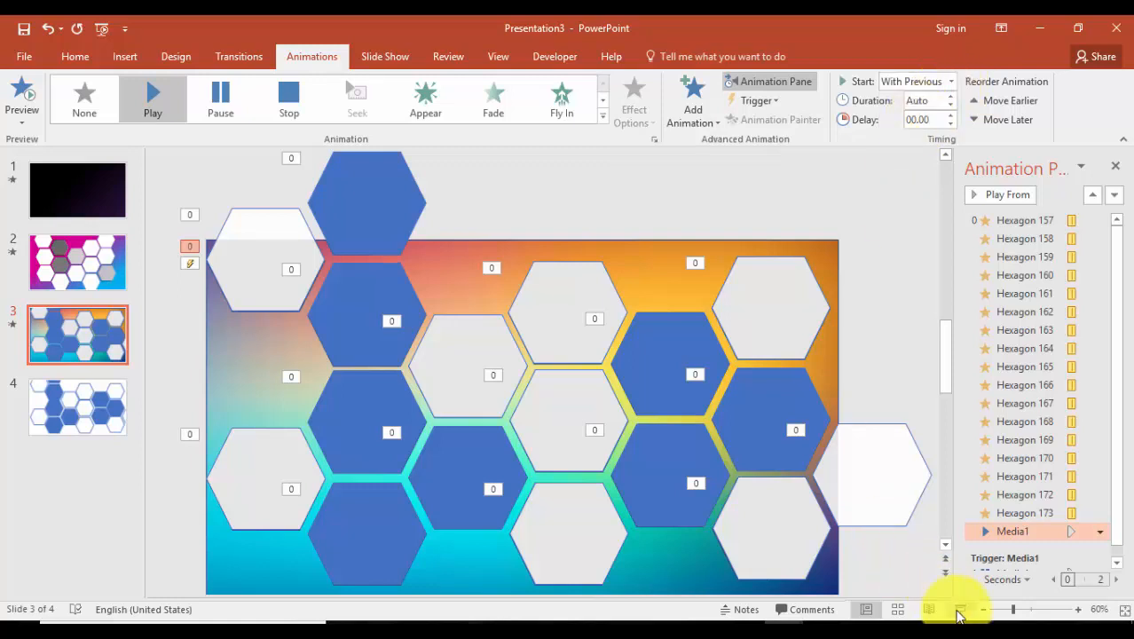
pyautogui.click(930, 609)
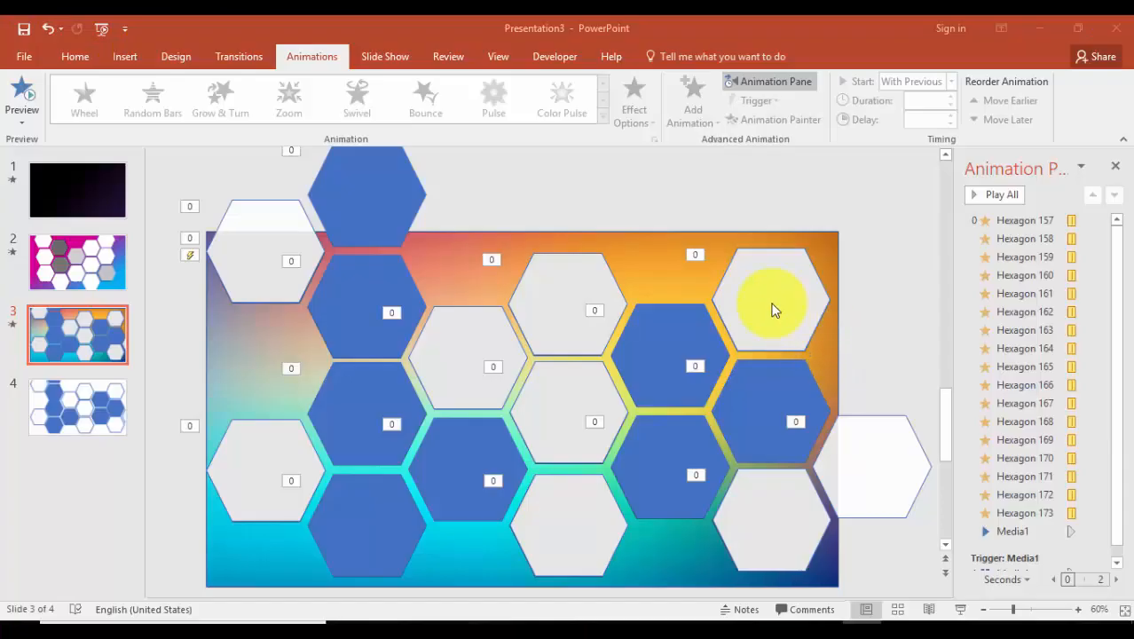
# Give all selected hexagons a dark solid fill at about 42% transparency via Format Object.
pyautogui.click(772, 302)
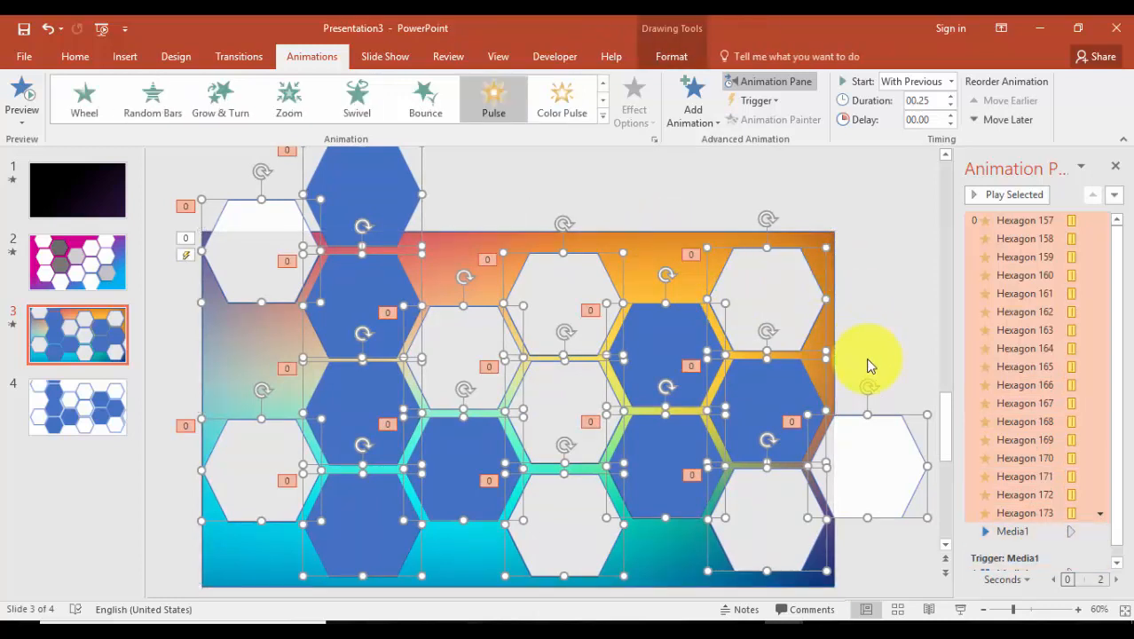
pyautogui.rightClick(870, 366)
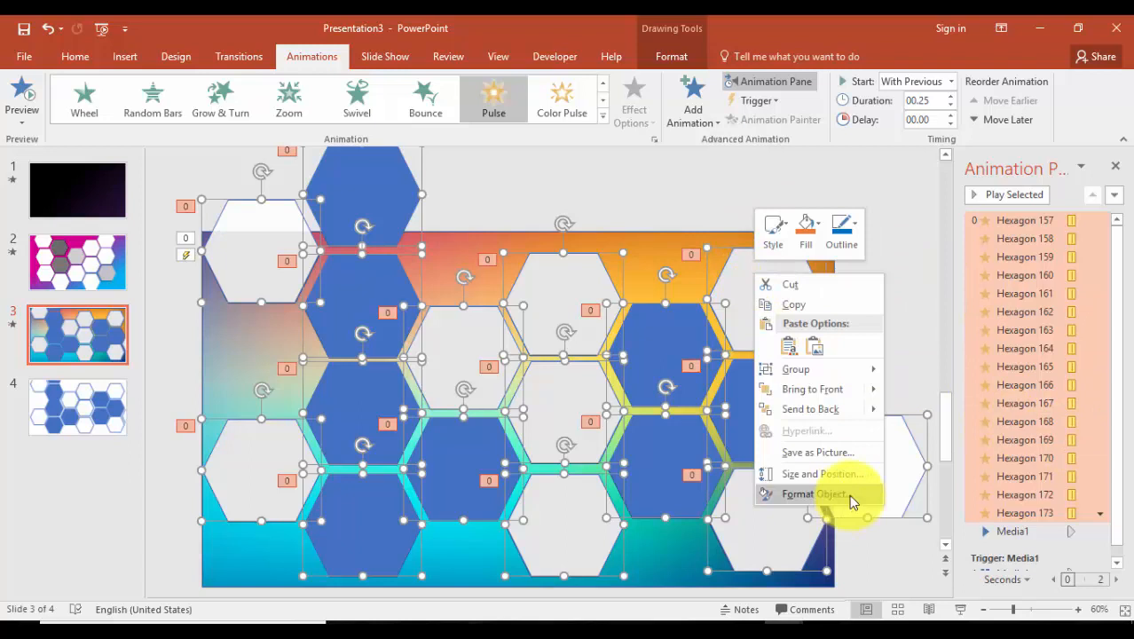
pyautogui.click(813, 493)
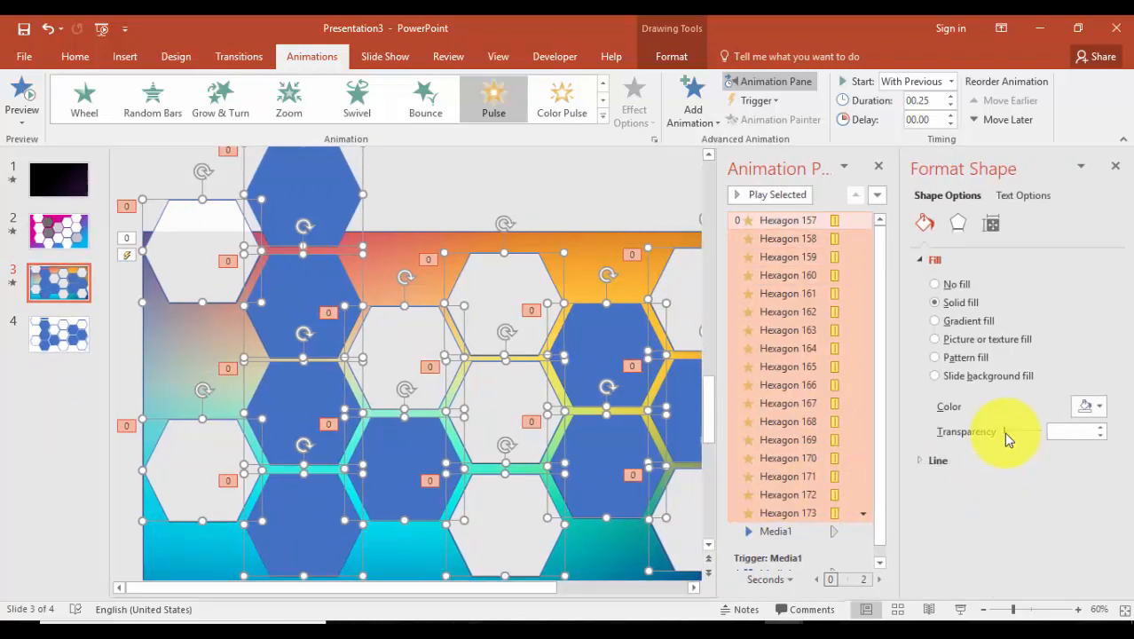
pyautogui.moveTo(1008, 431); pyautogui.dragTo(1030, 431)
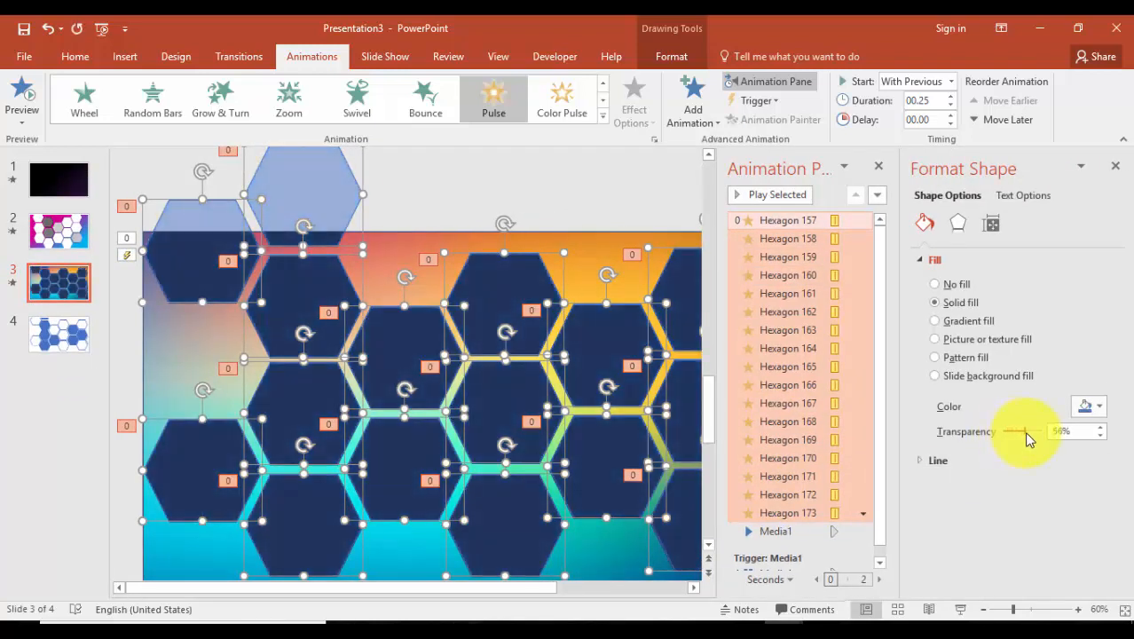
pyautogui.moveTo(1030, 431); pyautogui.dragTo(1012, 431)
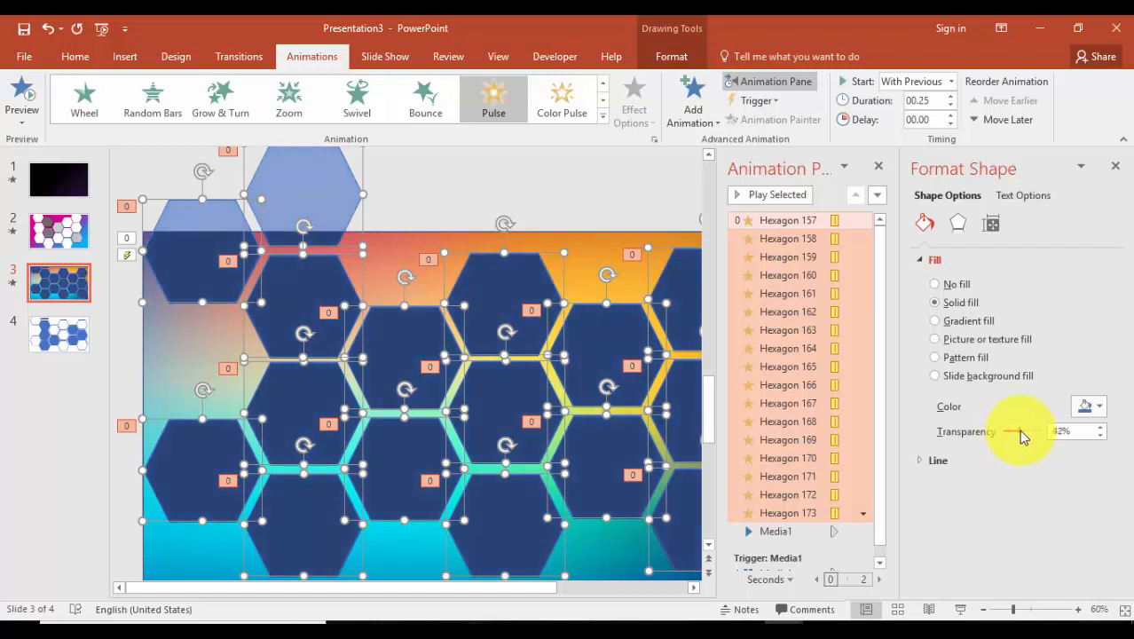
pyautogui.moveTo(1021, 431); pyautogui.dragTo(1012, 431)
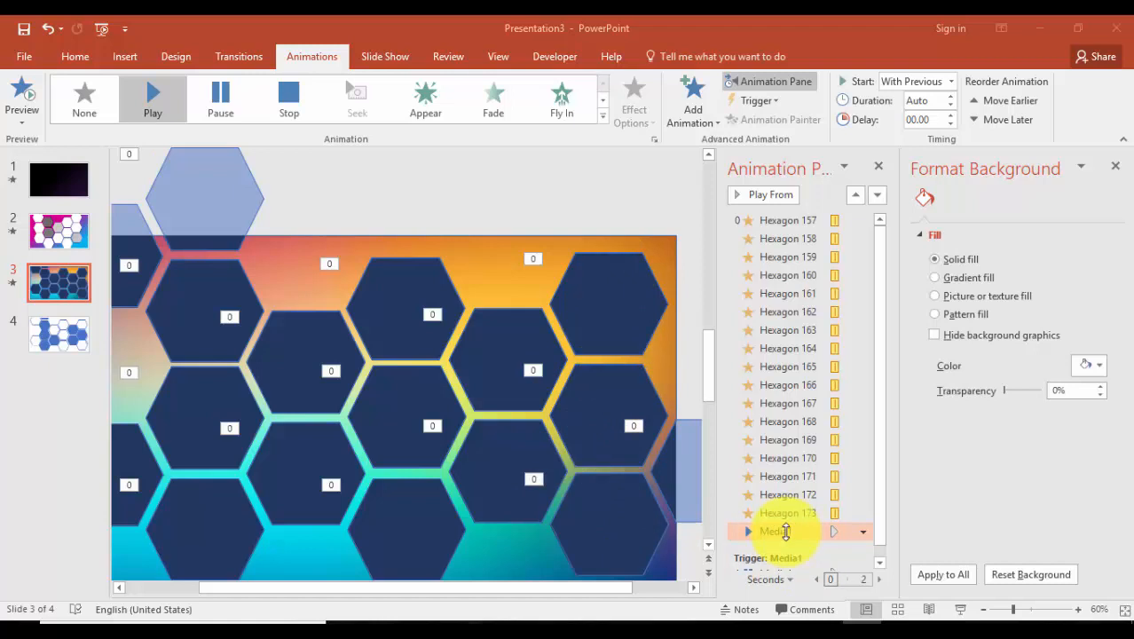
# Set Media1 to start playing from time 00:04 in its Effect Options.
pyautogui.click(862, 531)
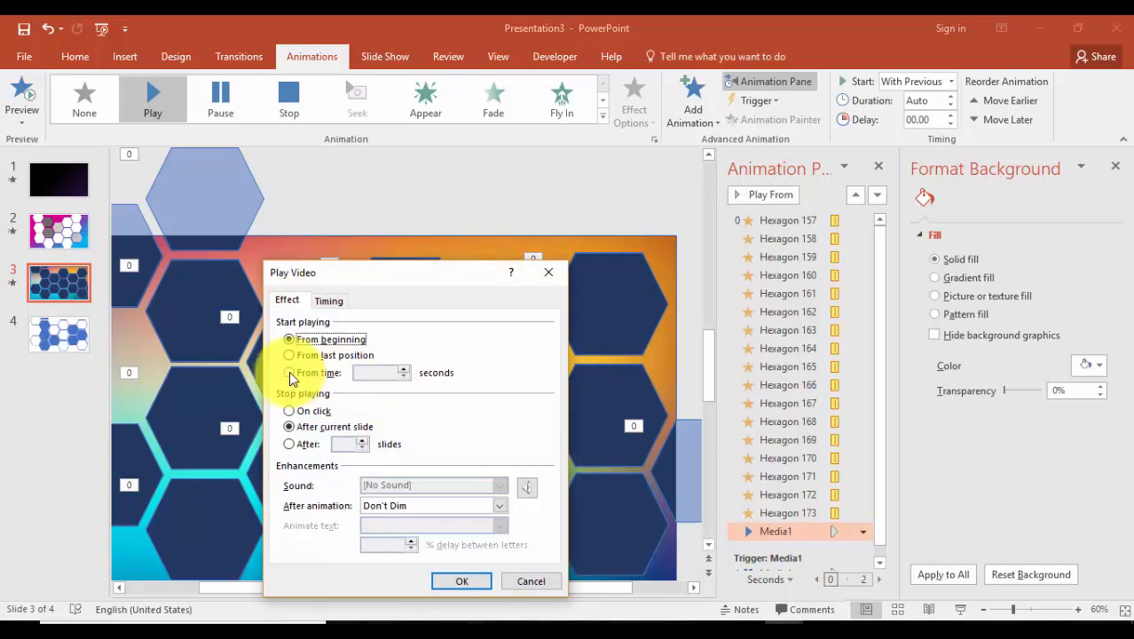
pyautogui.click(290, 373)
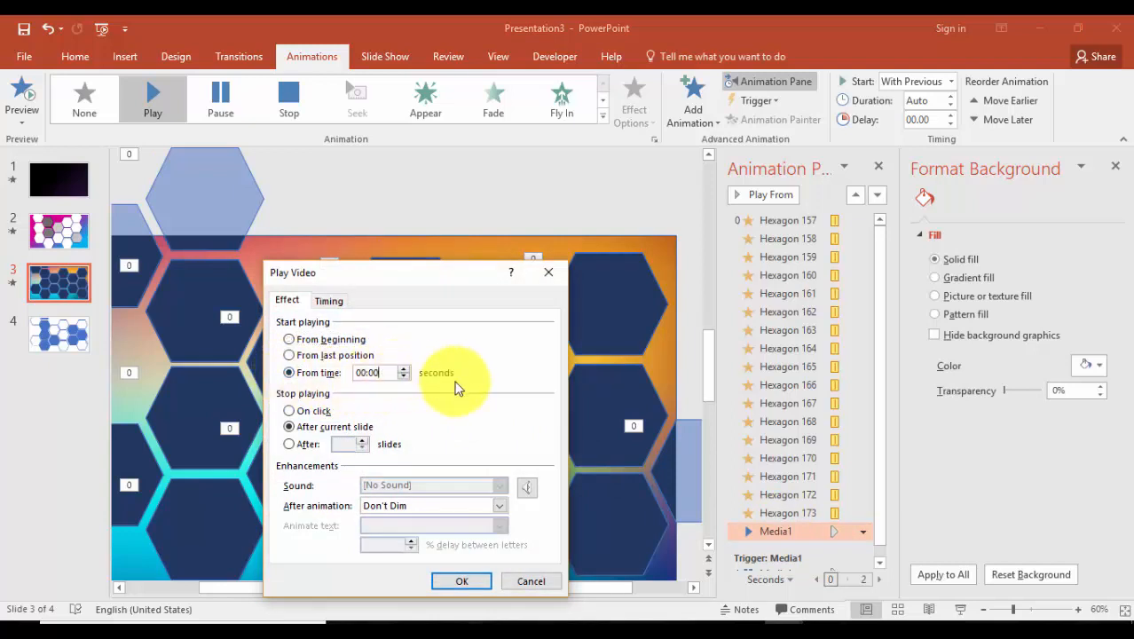
pyautogui.moveTo(451, 398)
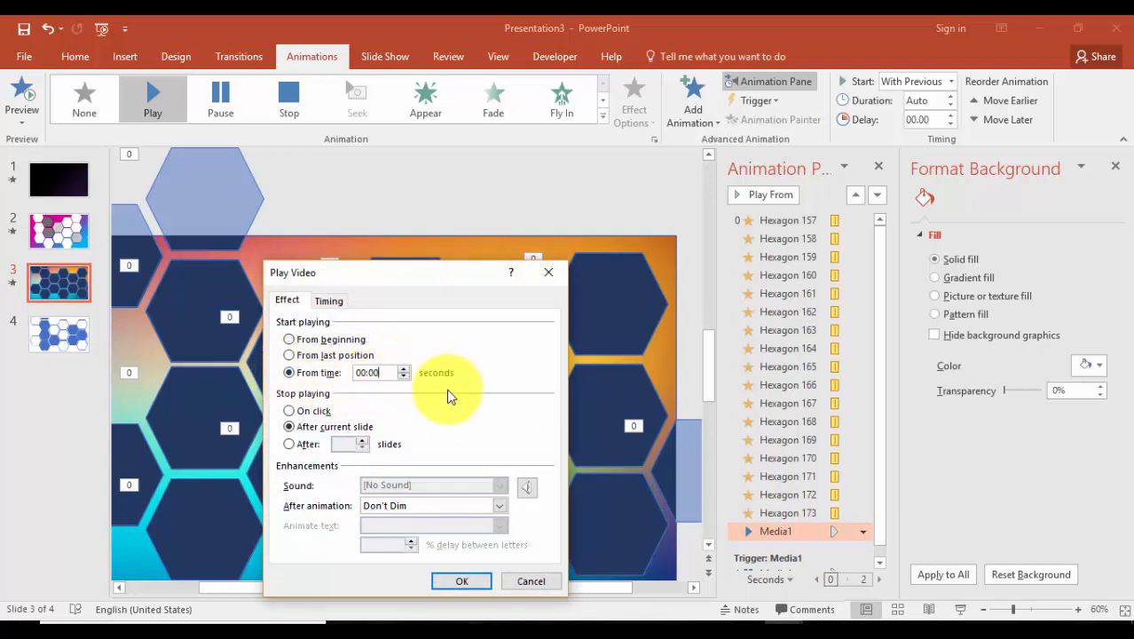
pyautogui.click(378, 373)
pyautogui.write('4')
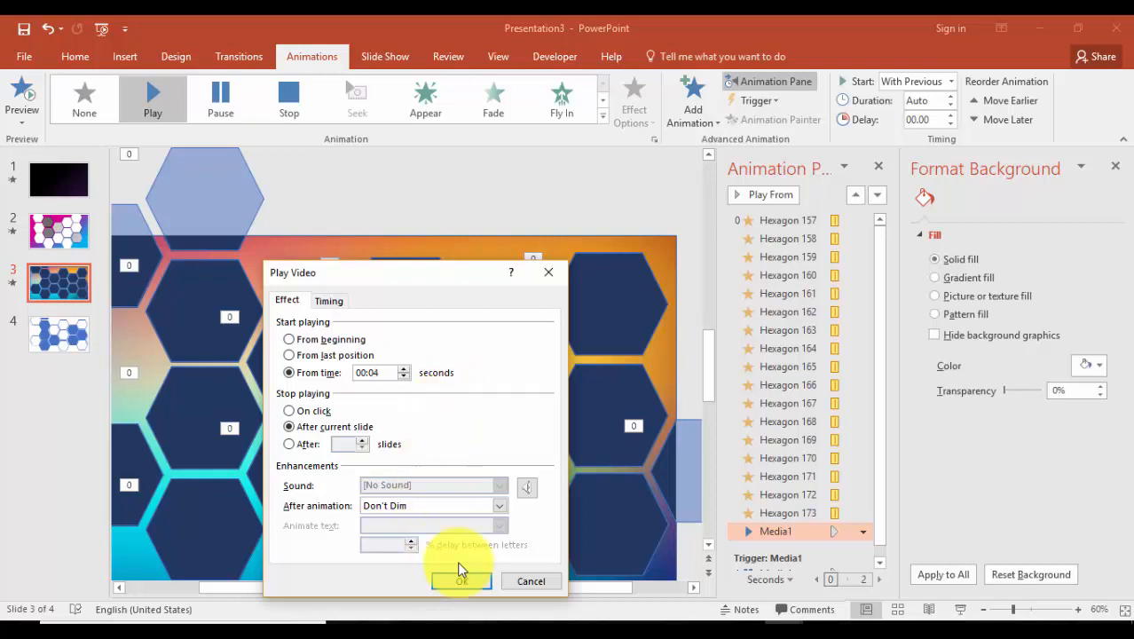
pyautogui.click(461, 581)
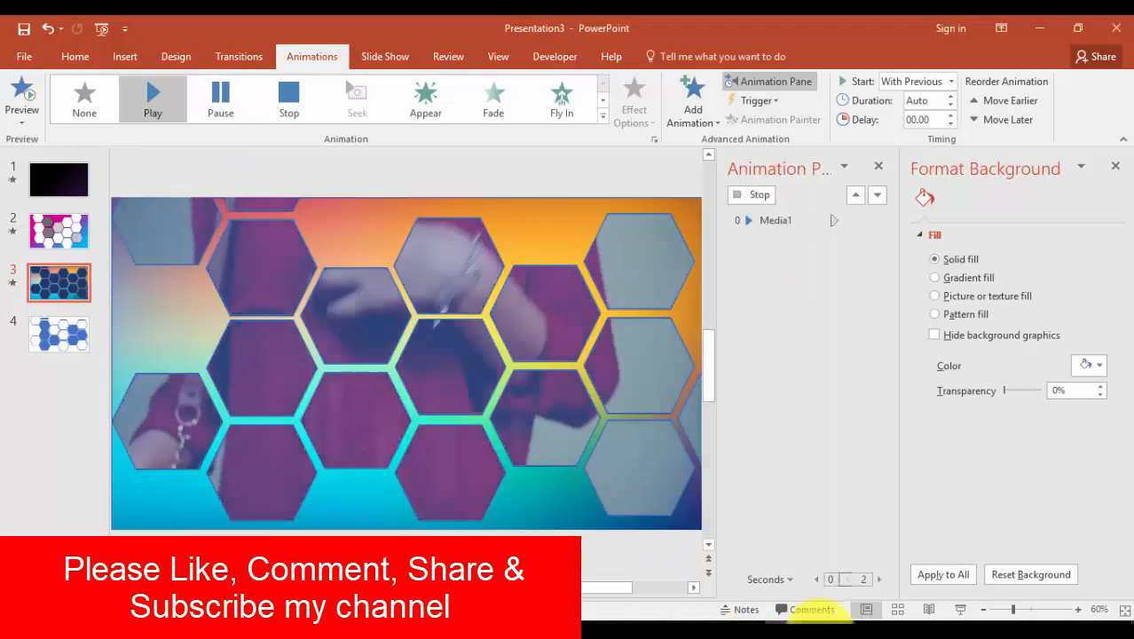